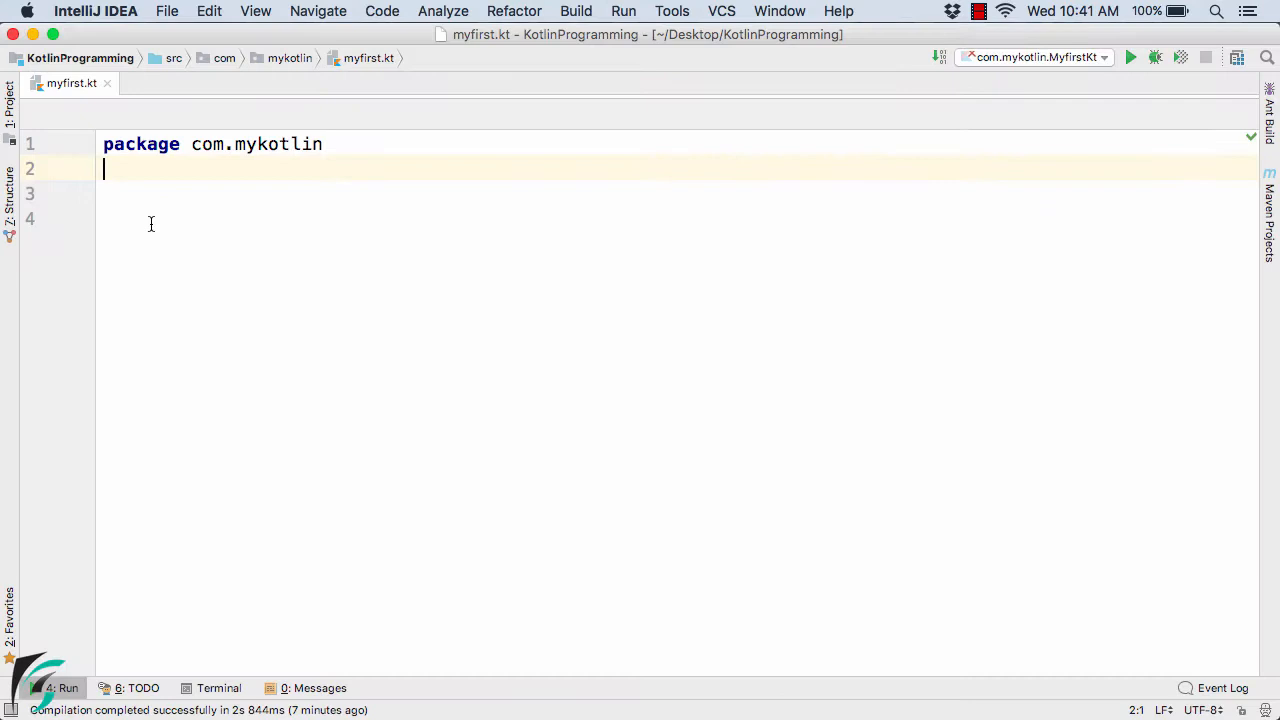
key(enter)
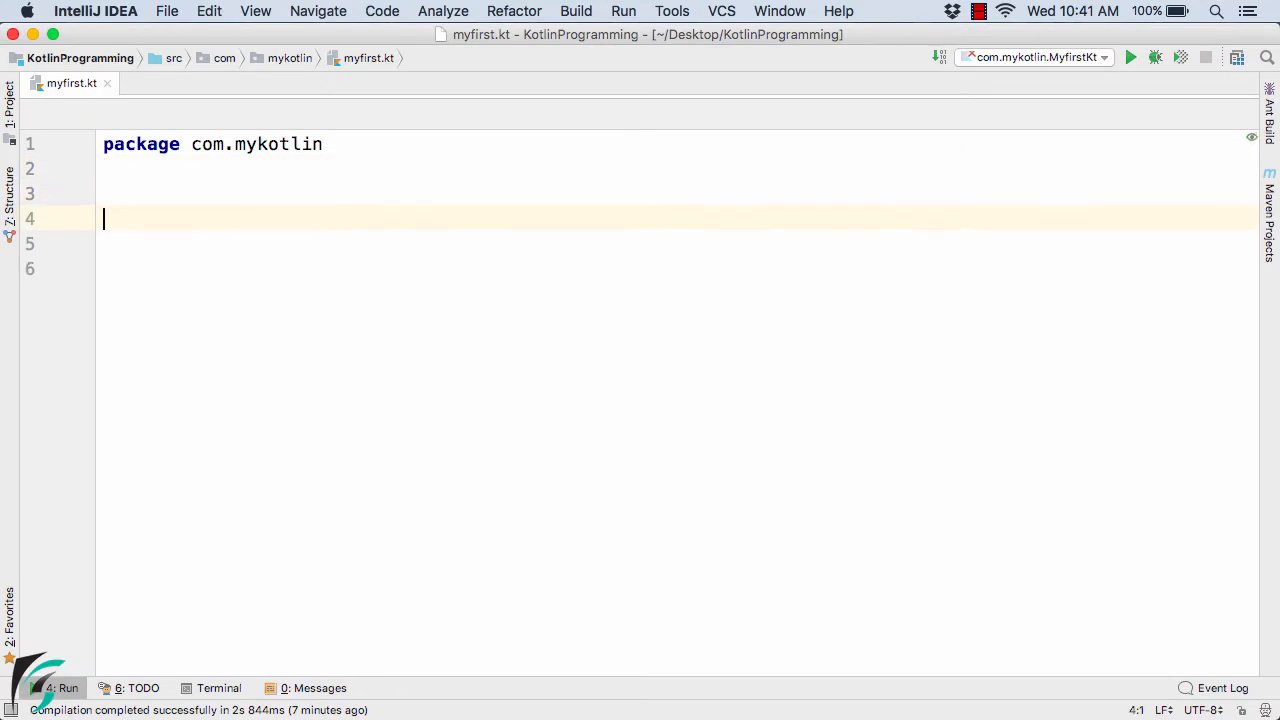
key(enter)
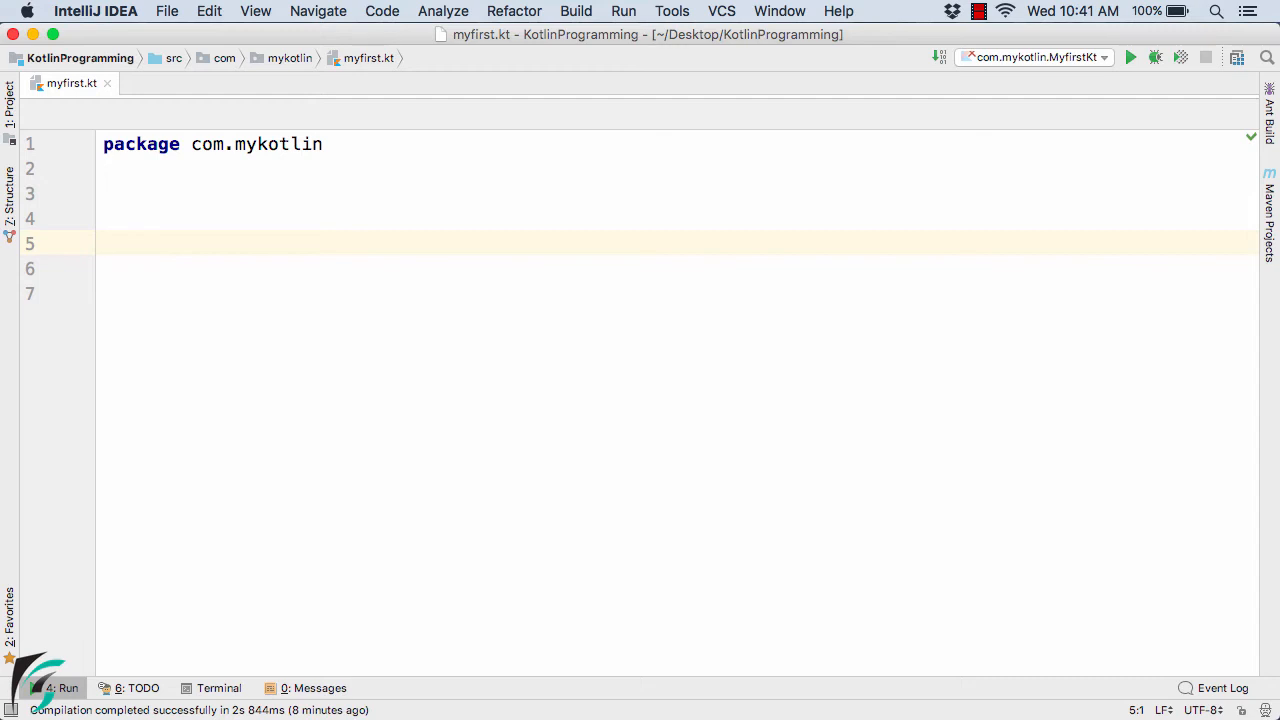
text(//)
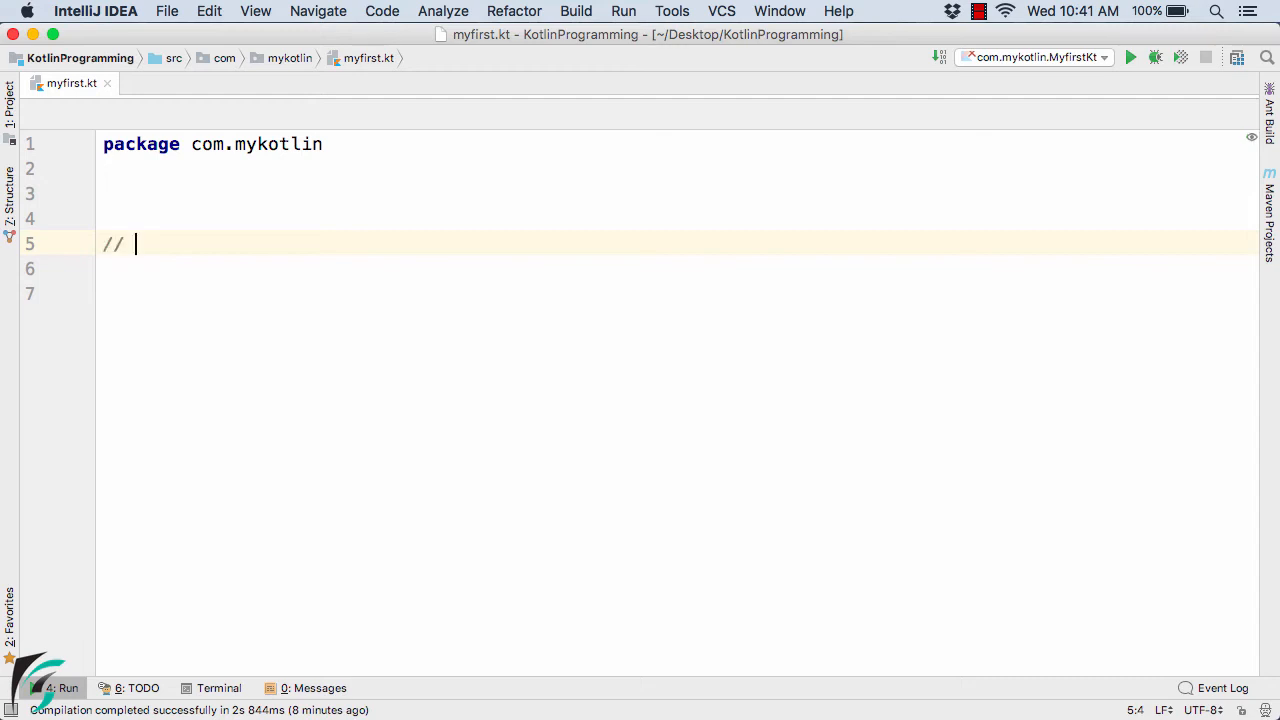
text(0)
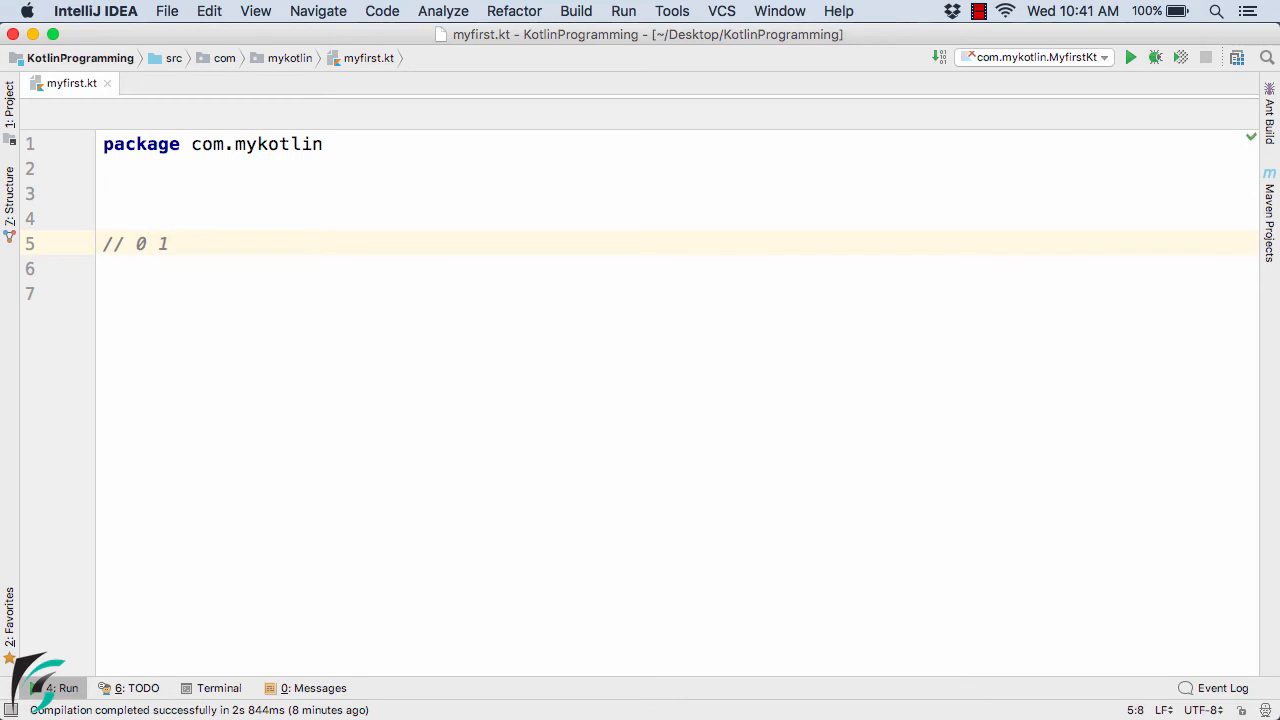
text(1)
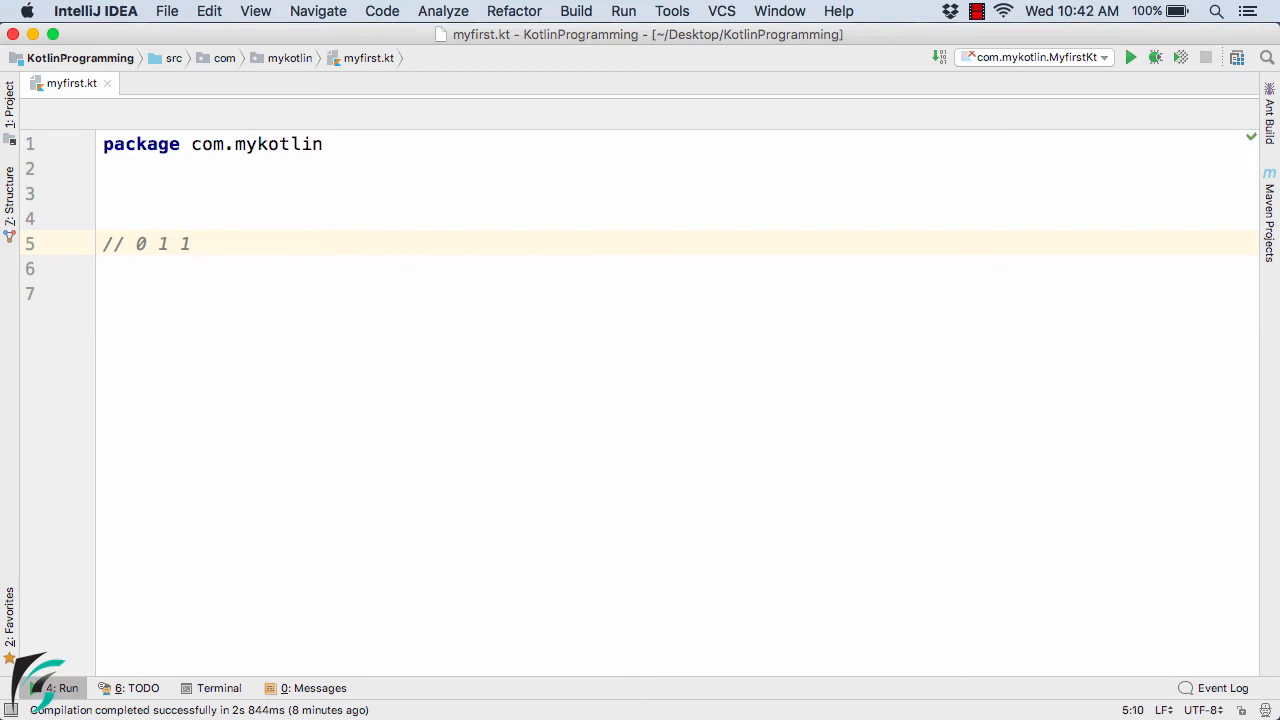
text(2)
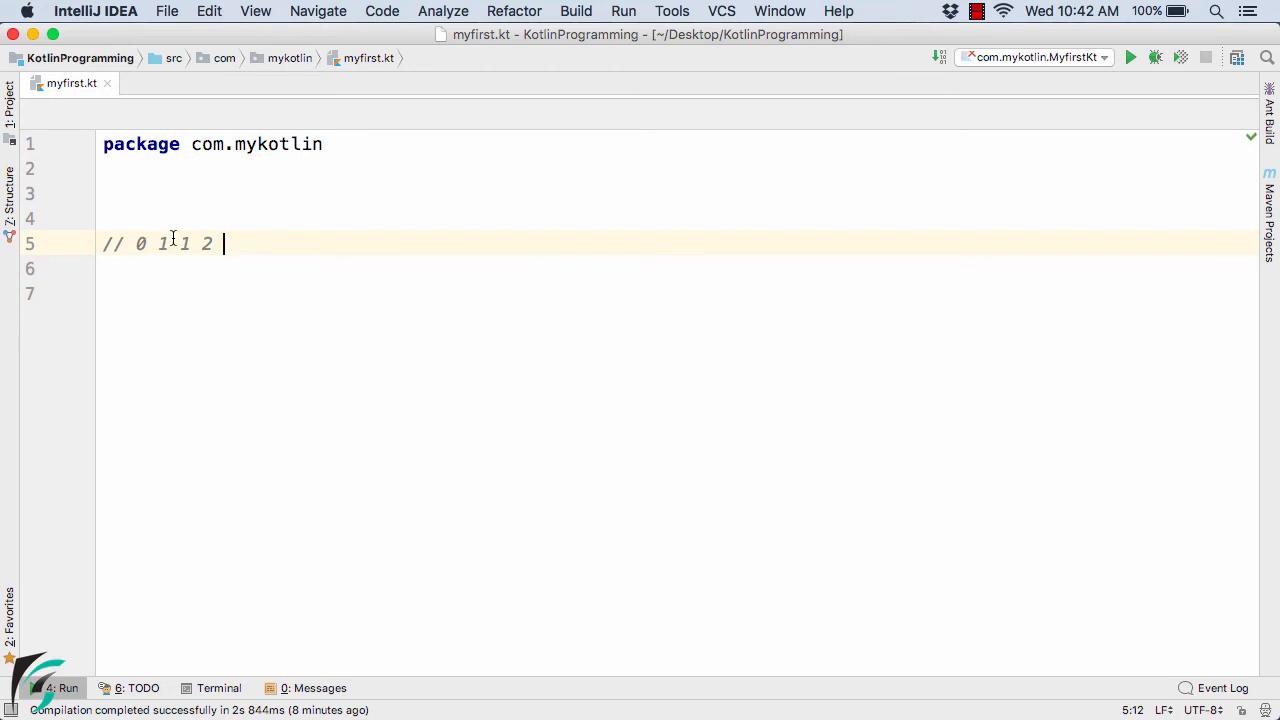
text(3)
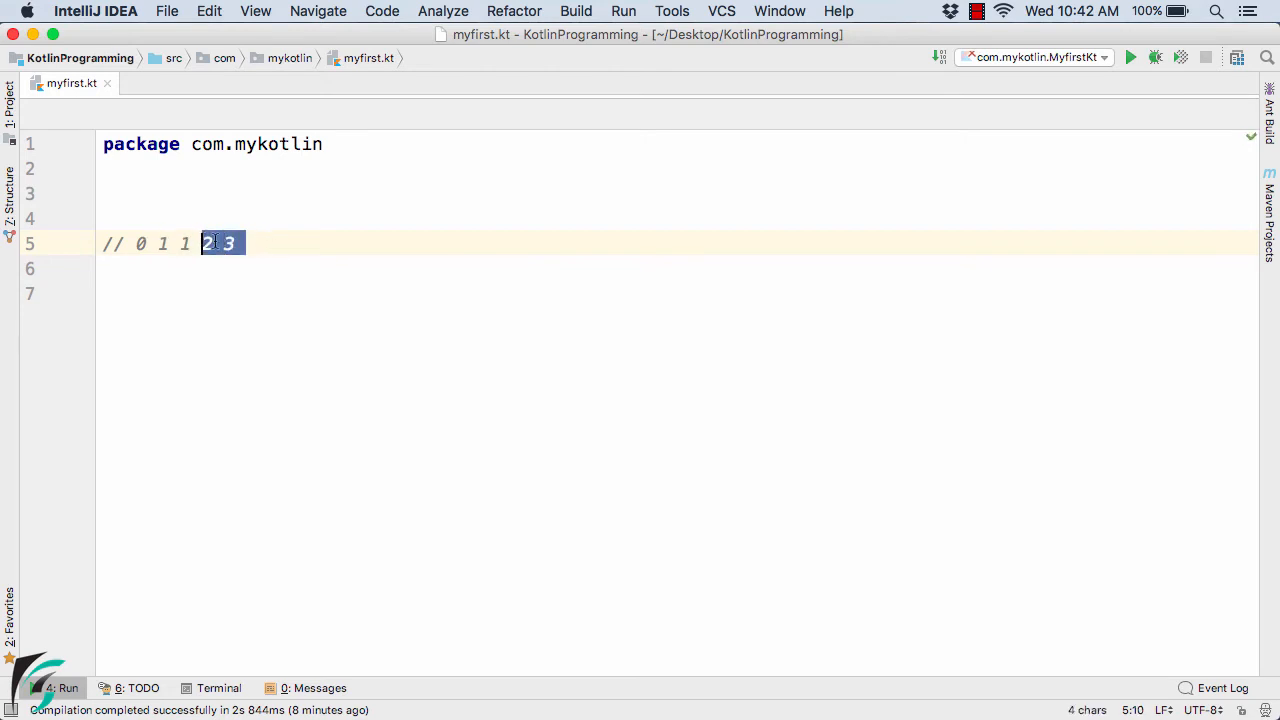
text(5)
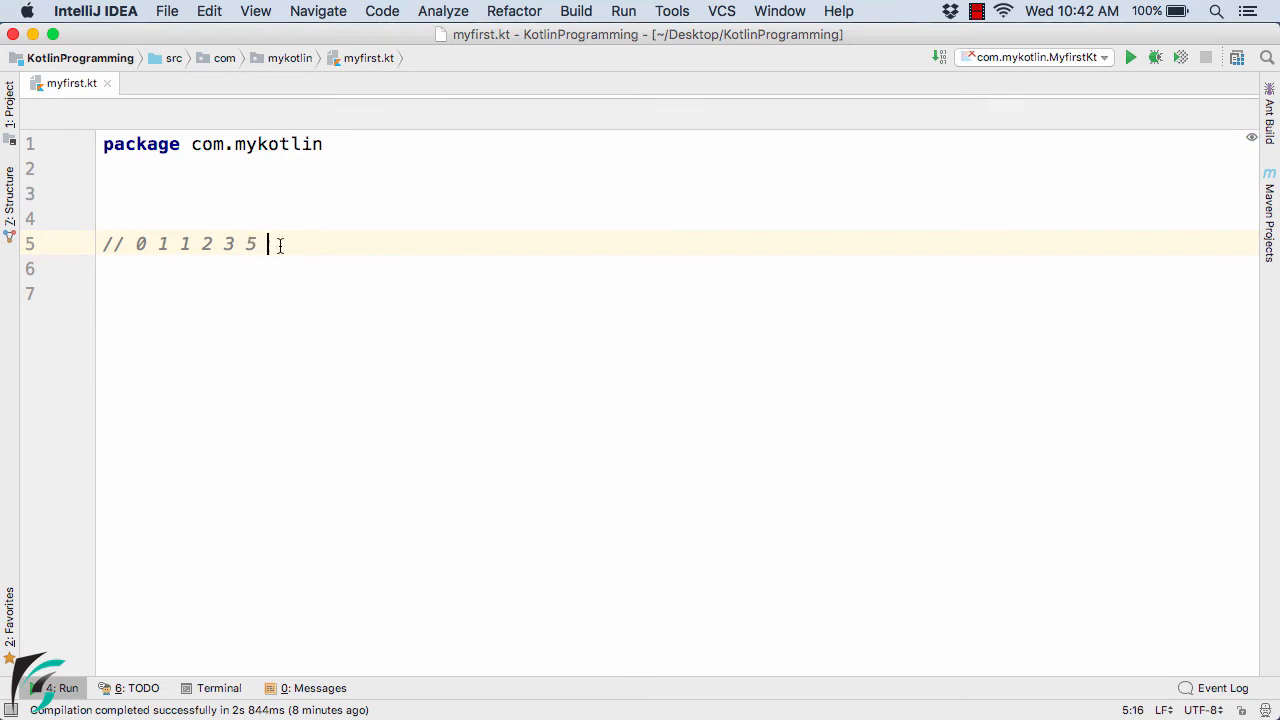
text(8)
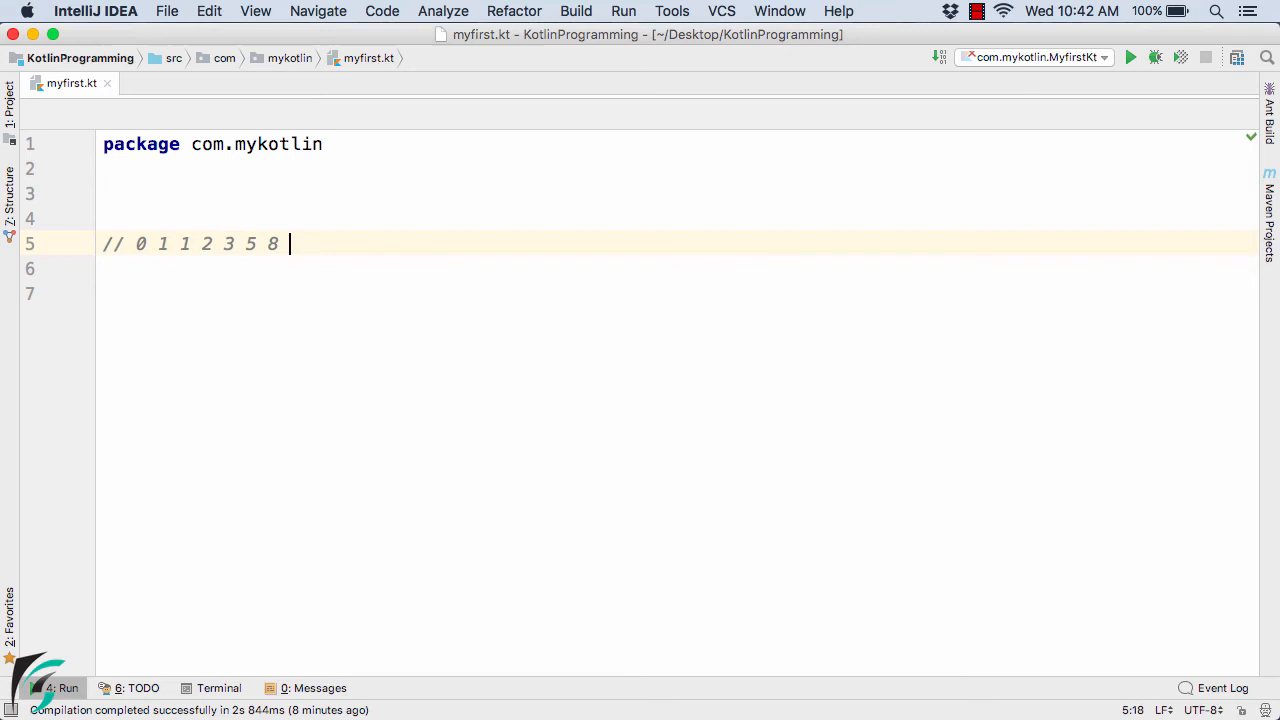
text(13)
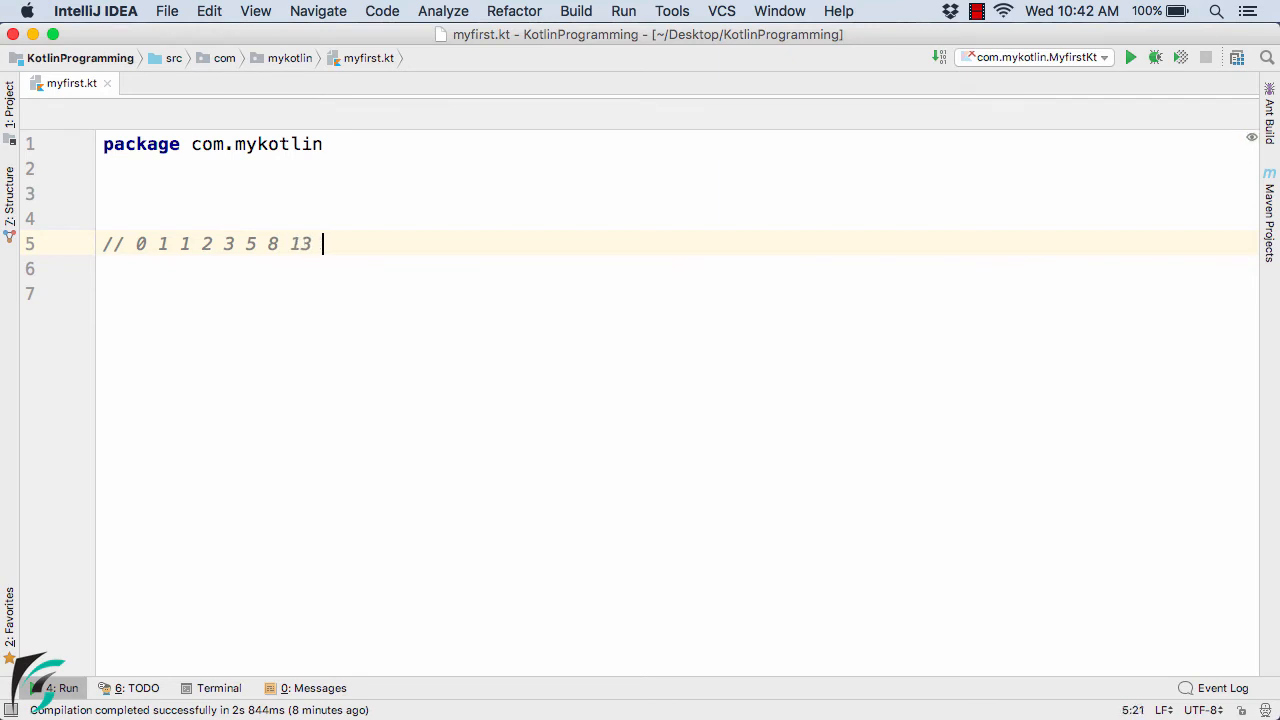
text(21)
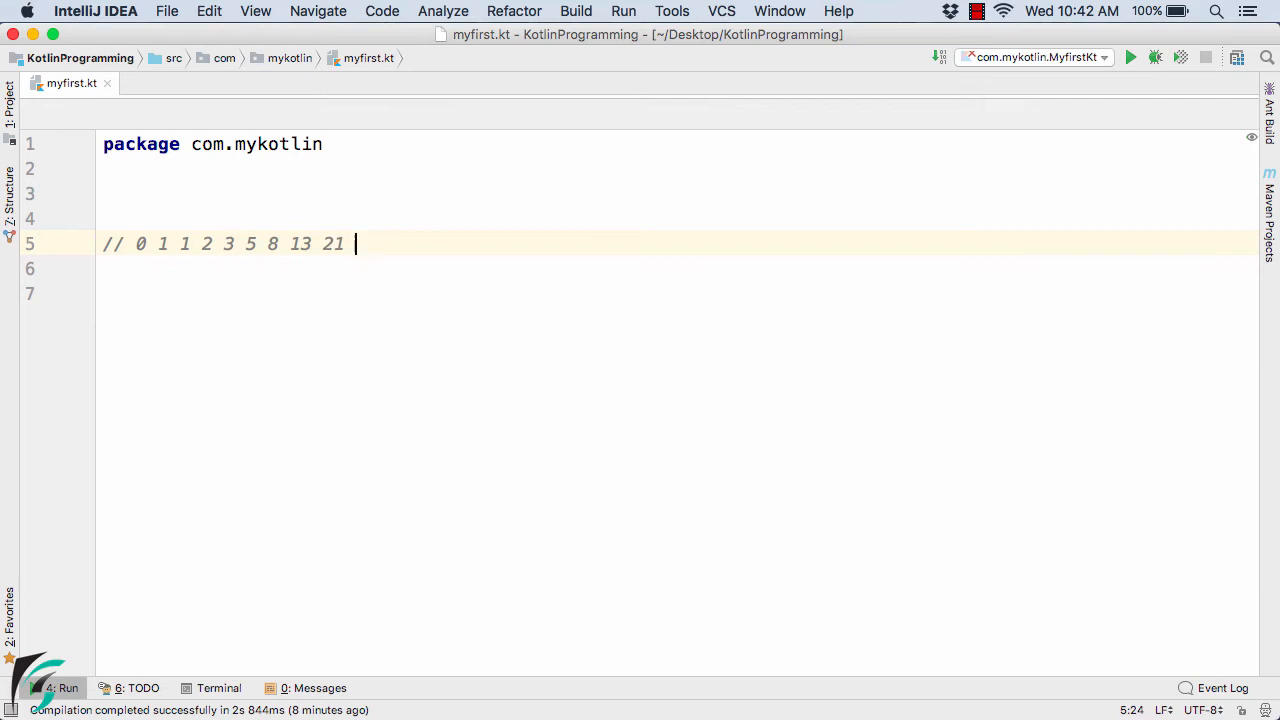
text(....)
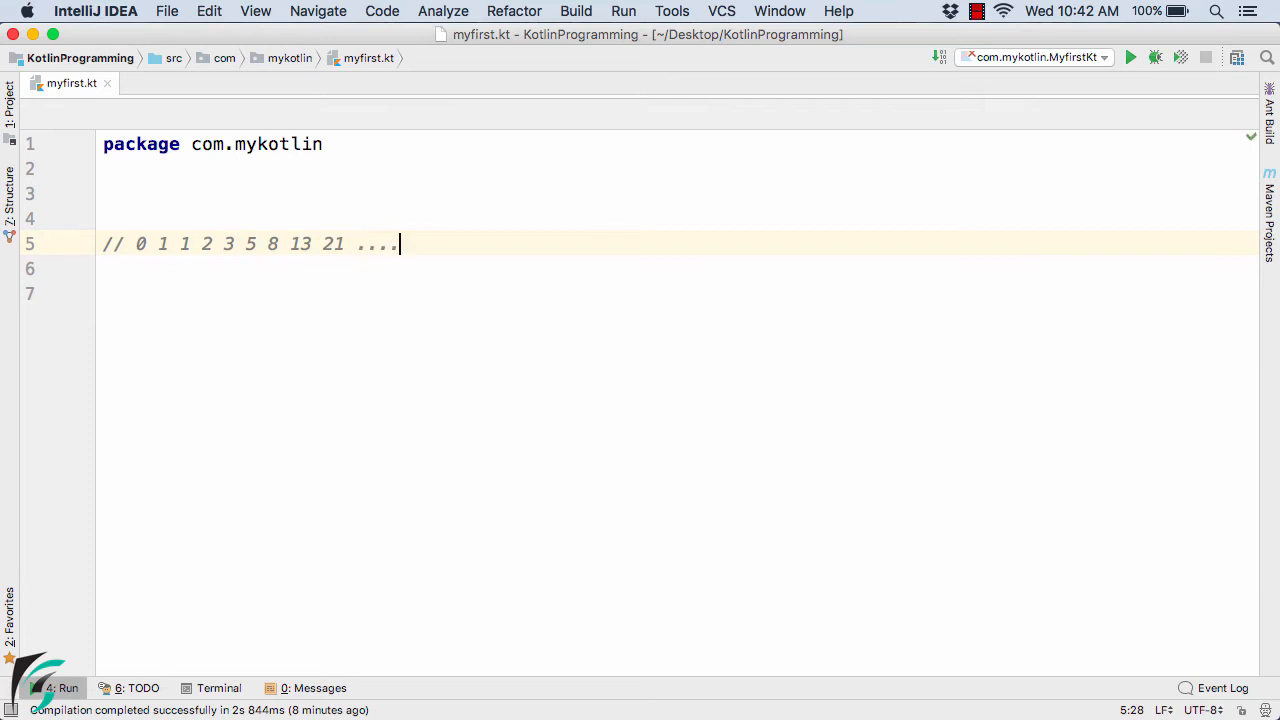
key(Enter)
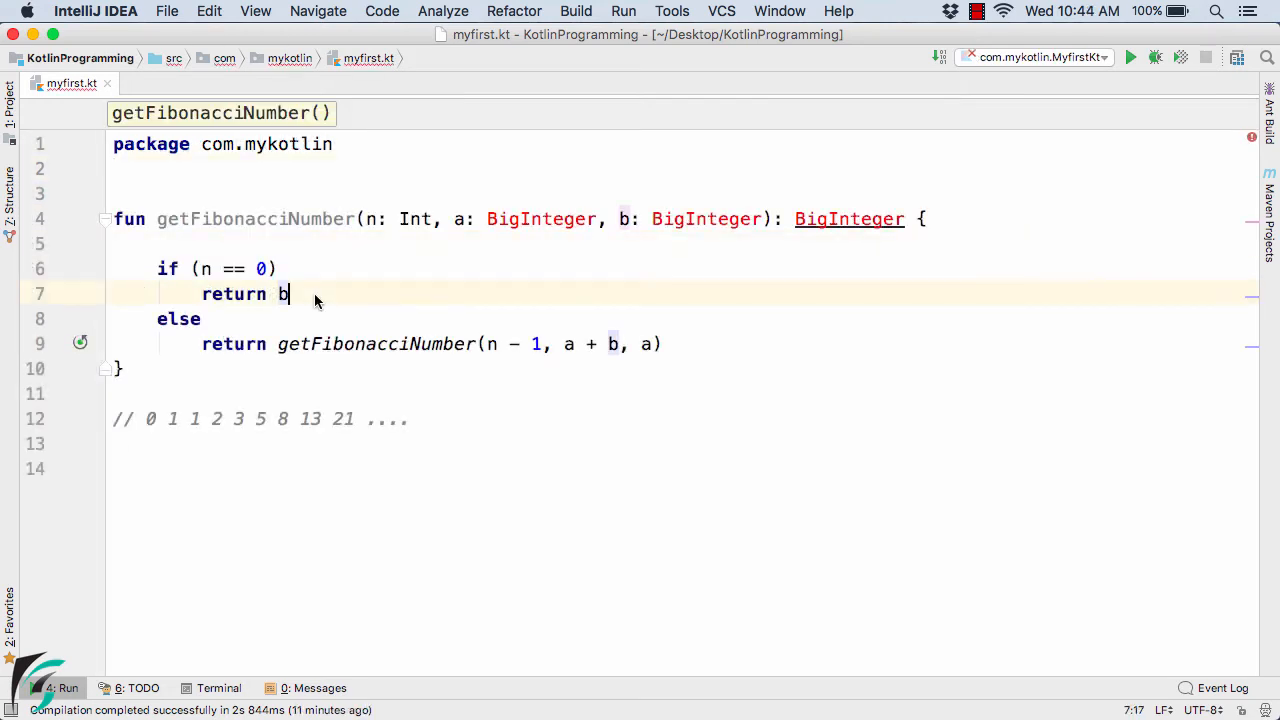
mouse_move(167, 223)
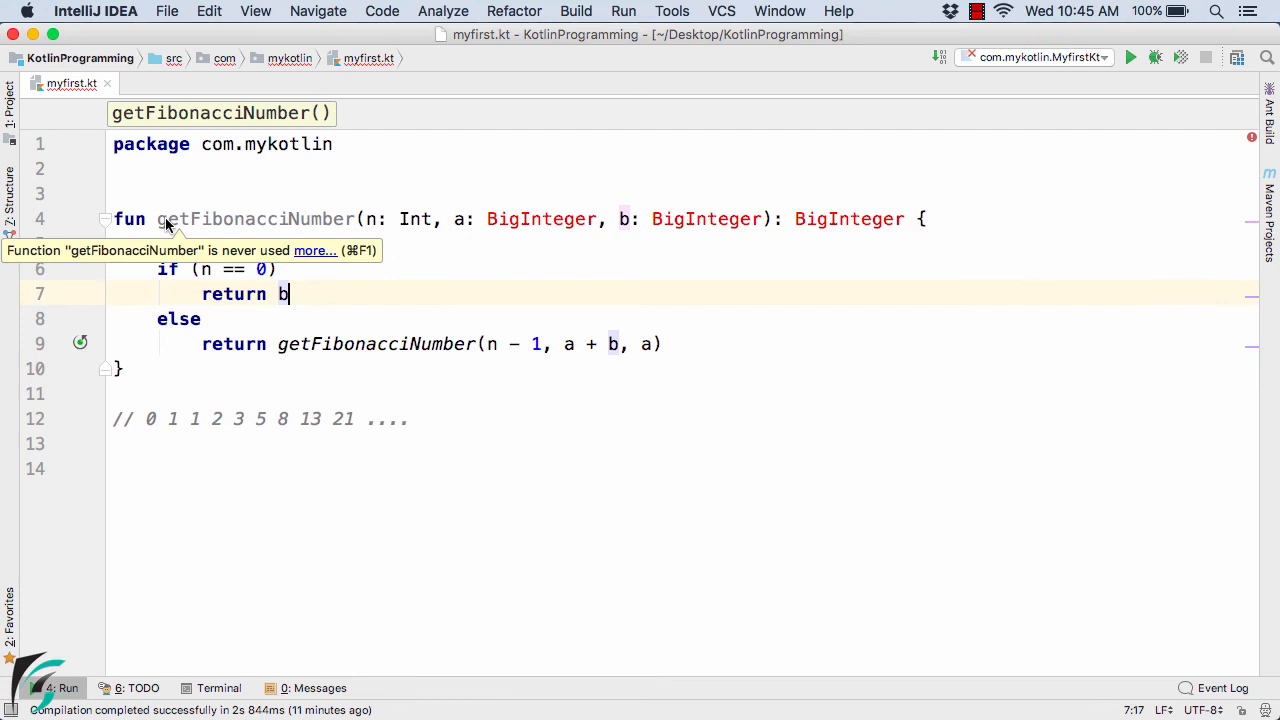
Review the getFibonacciNumber signature, the sequence comment and the recursive call by highlighting them.
click(371, 219)
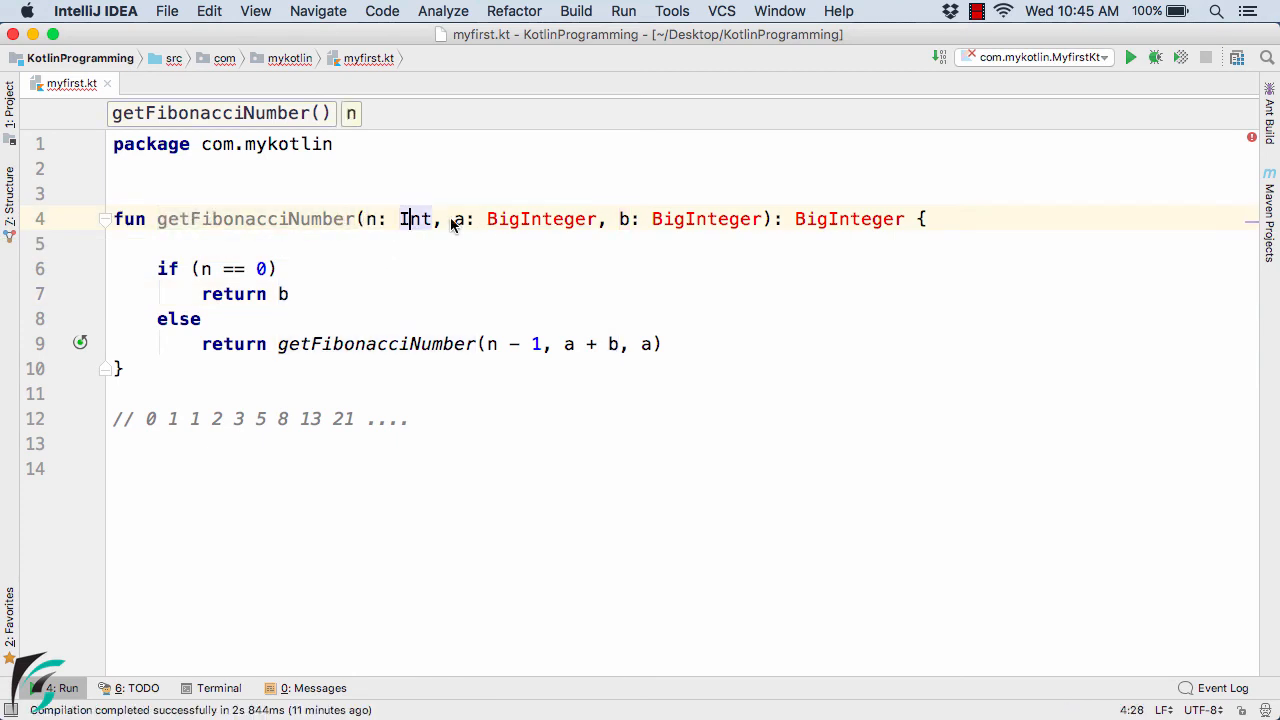
drag(453, 219, 685, 219)
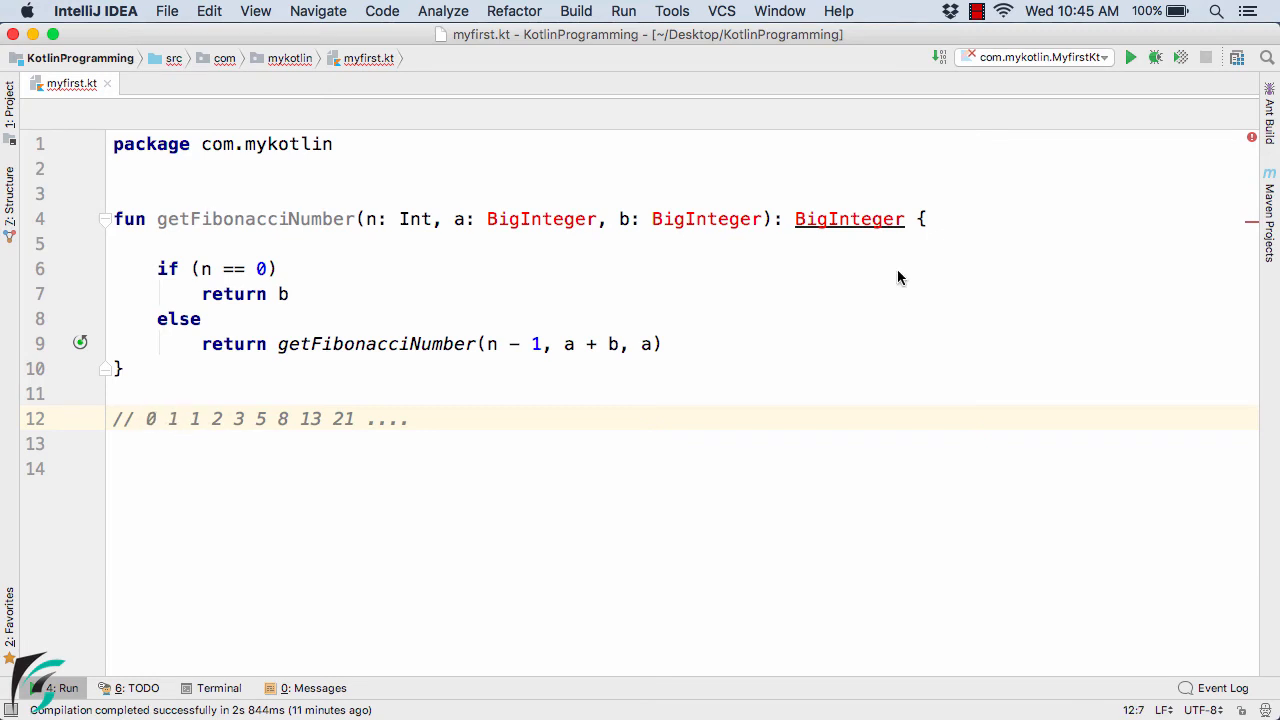
mouse_move(795, 225)
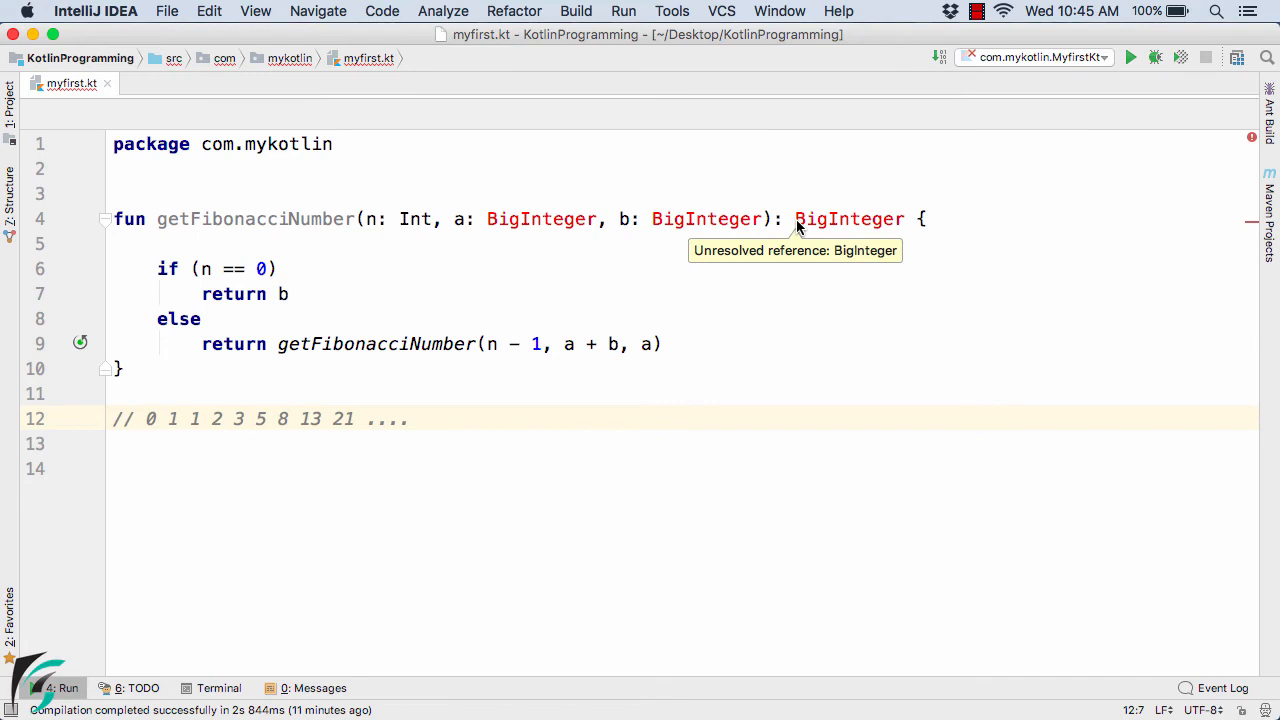
mouse_move(280, 425)
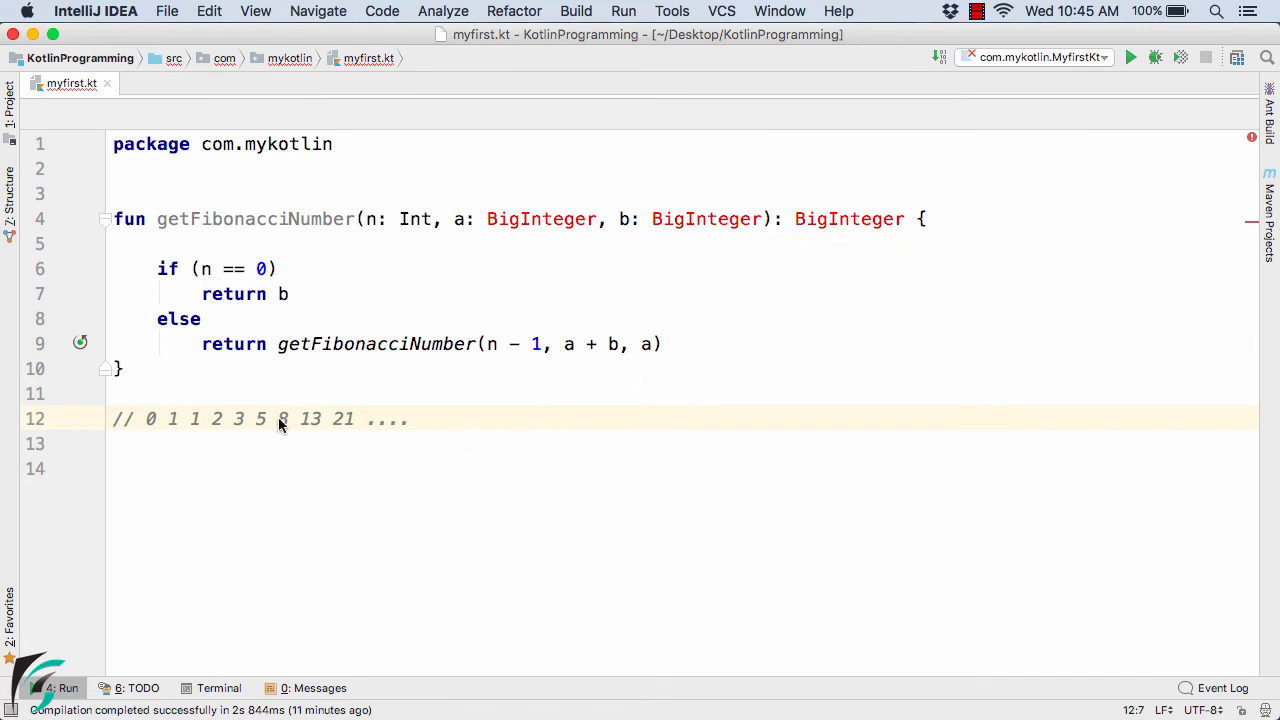
double_click(283, 418)
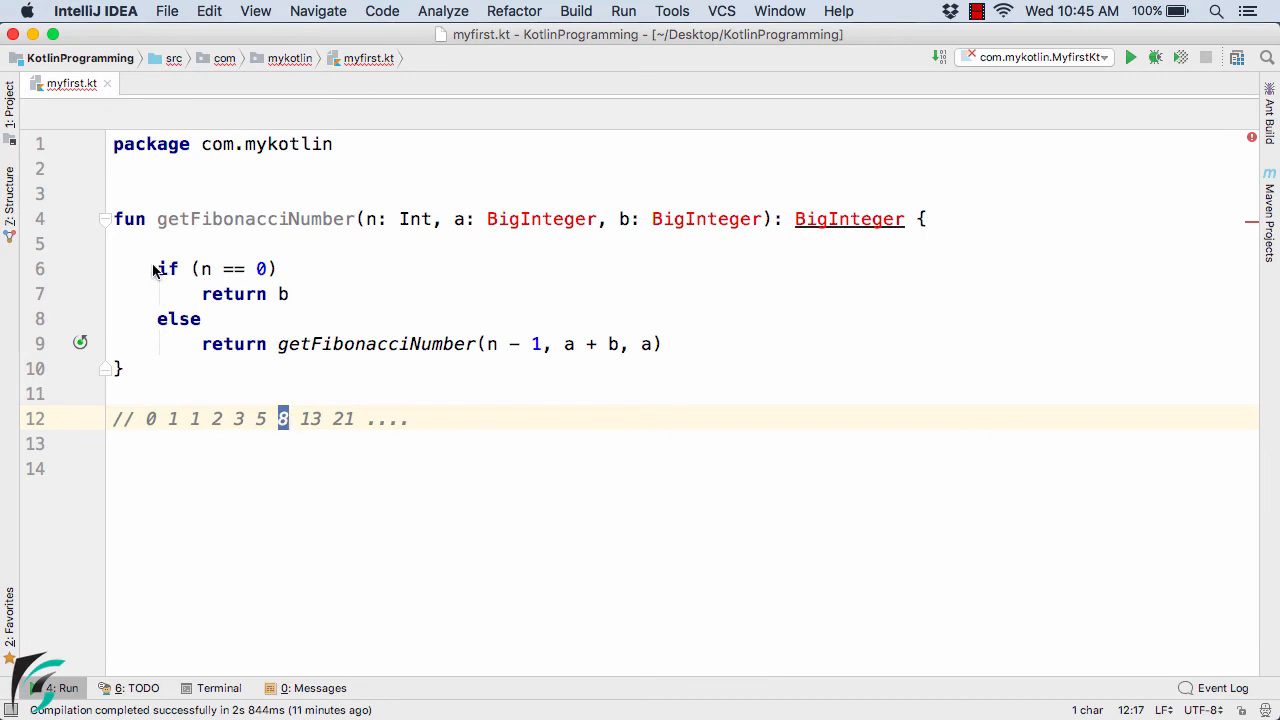
drag(155, 268, 665, 344)
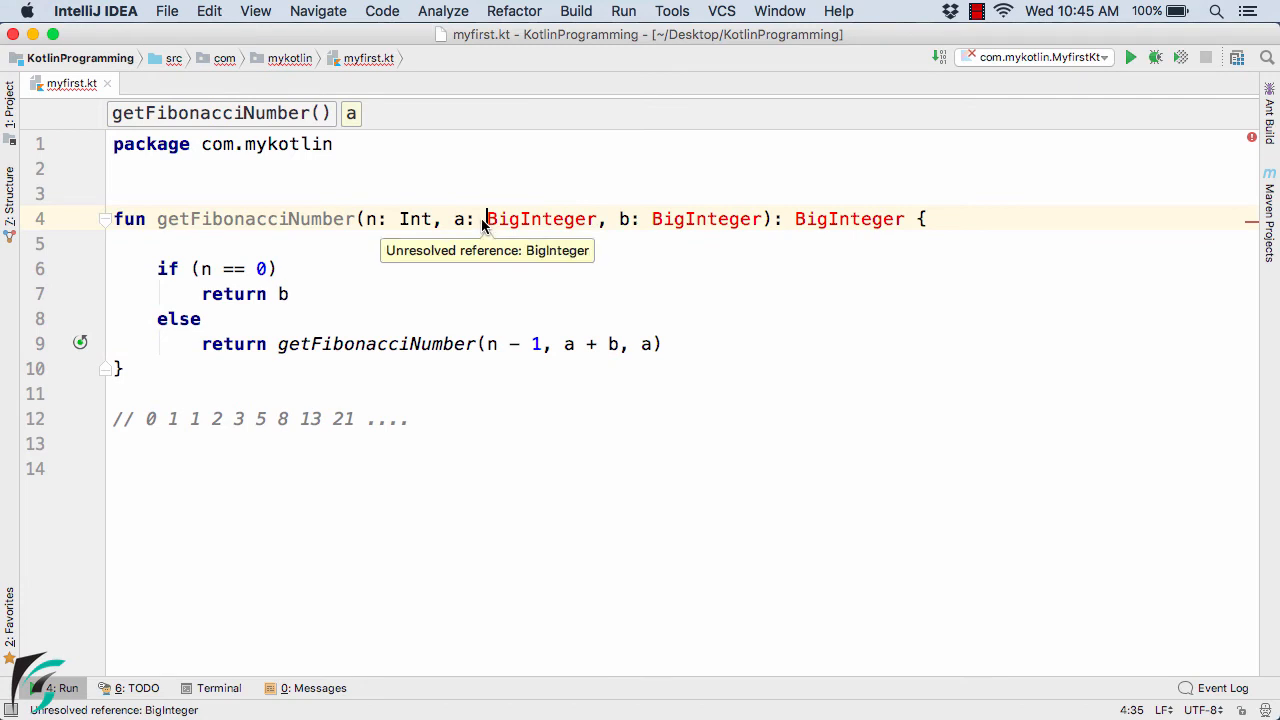
double_click(540, 219)
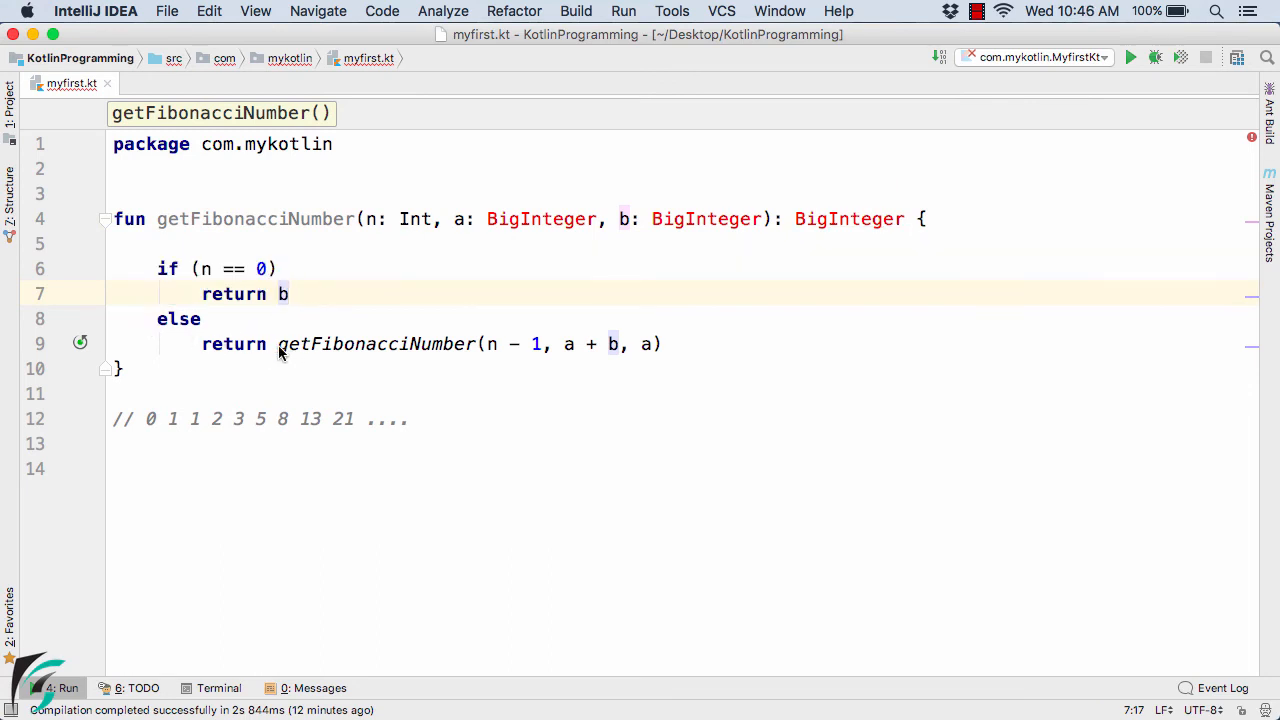
double_click(378, 344)
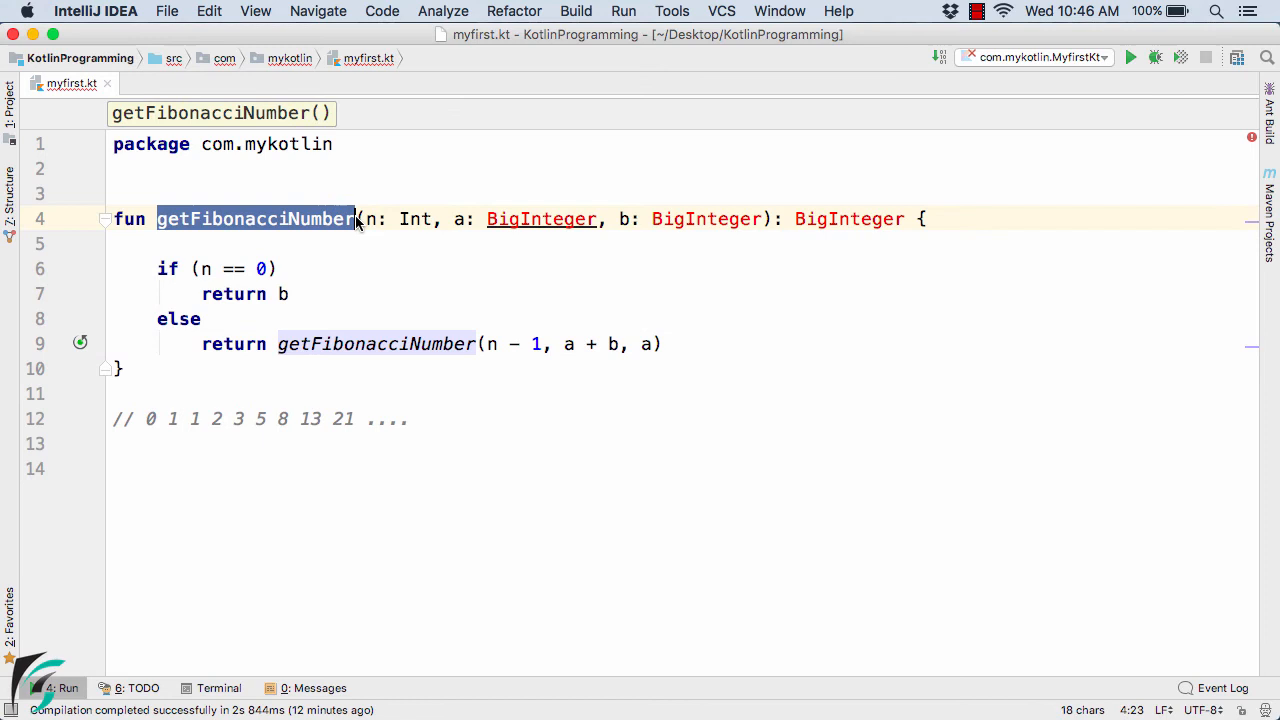
click(156, 319)
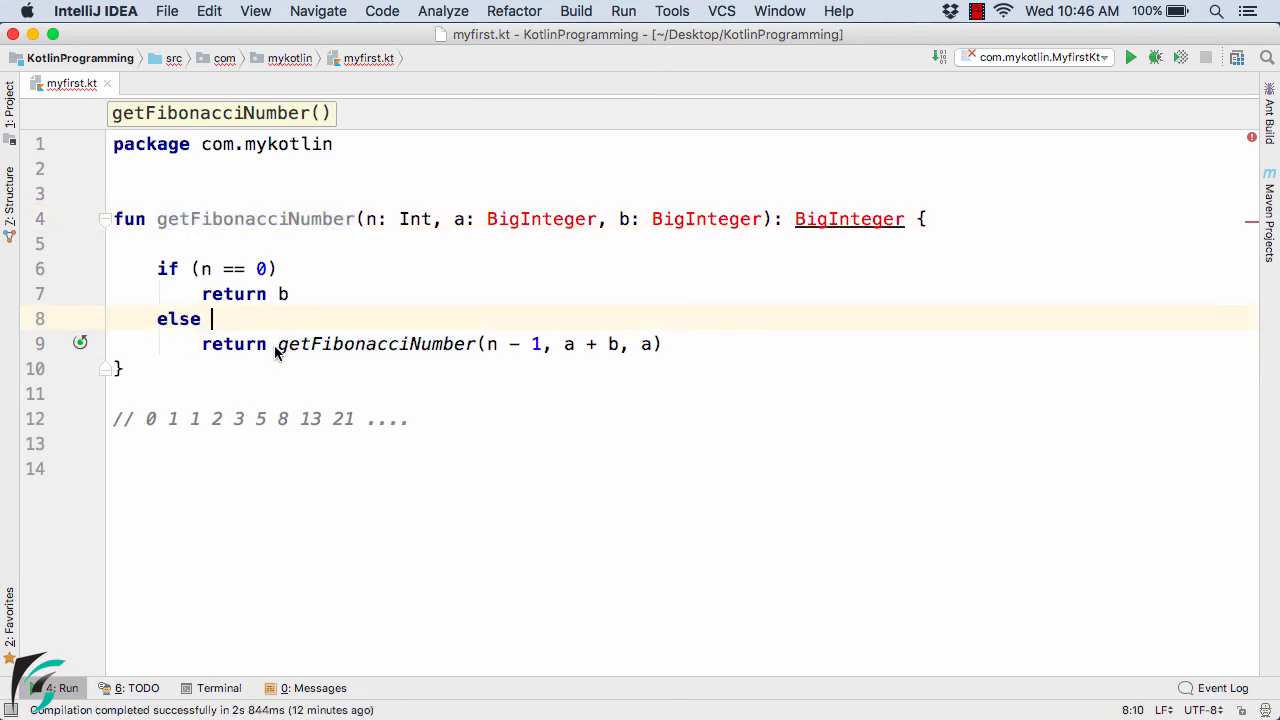
double_click(355, 344)
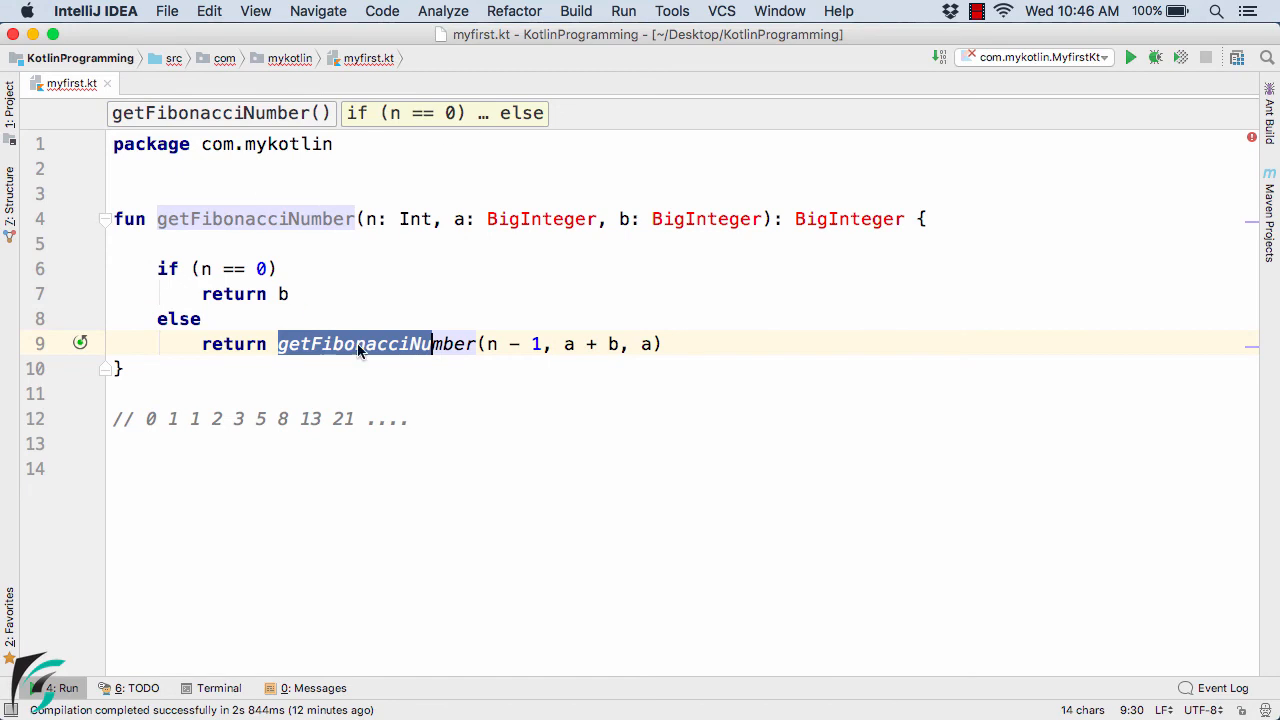
mouse_move(375, 190)
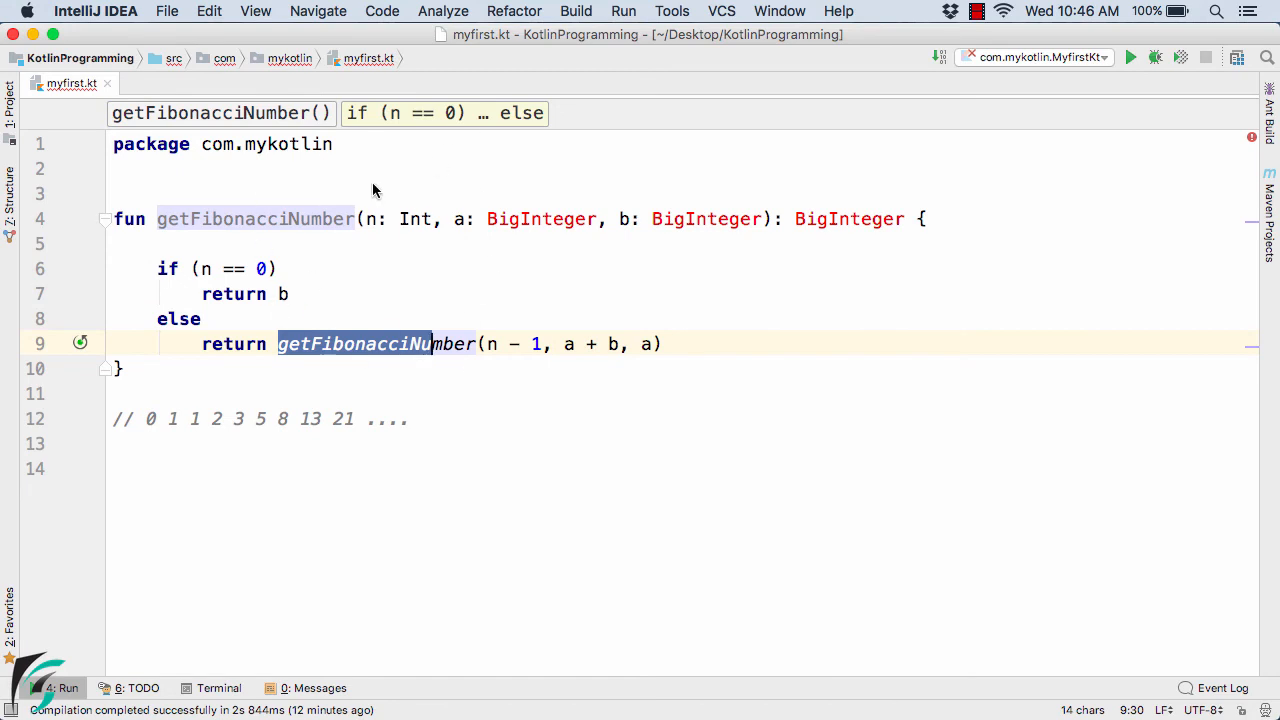
mouse_move(398, 307)
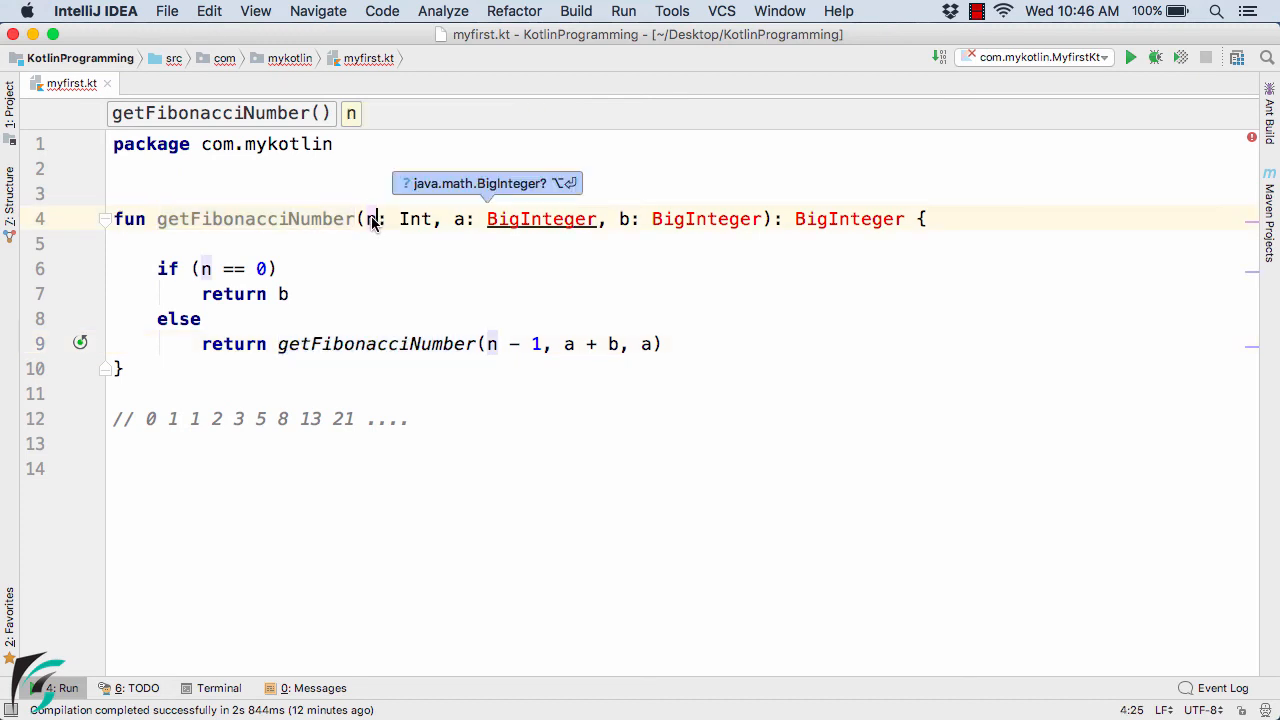
mouse_move(335, 363)
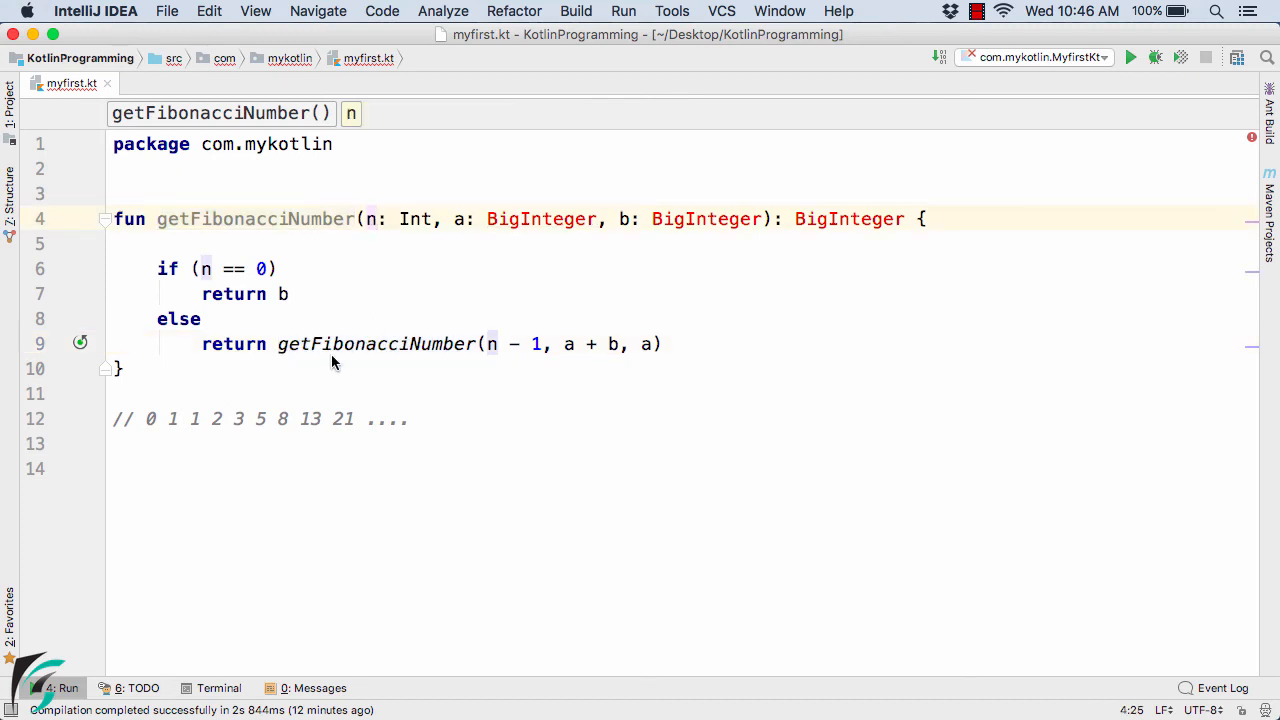
mouse_move(235, 343)
text(println(getFibonacciNumber(5, BigInteger("1"), BigInteger("0"))))
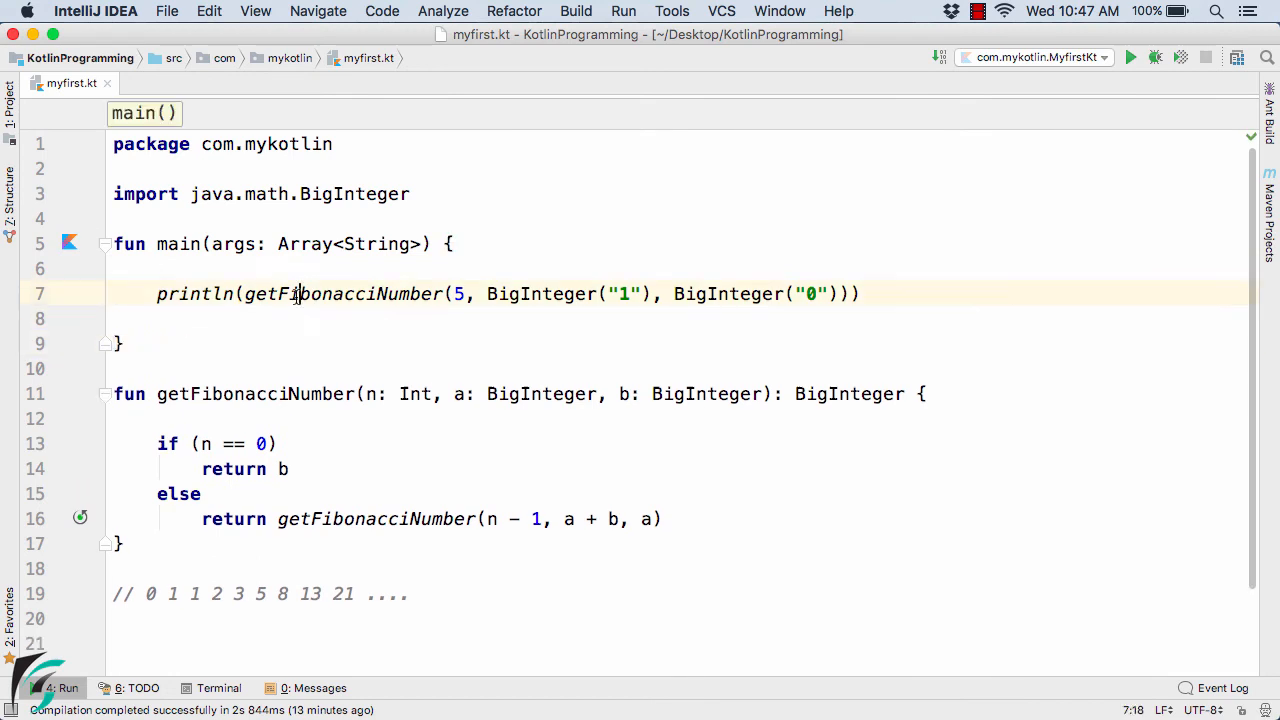
Highlight the getFibonacciNumber(5, BigInteger("1"), BigInteger("0")) call inside main.
double_click(333, 293)
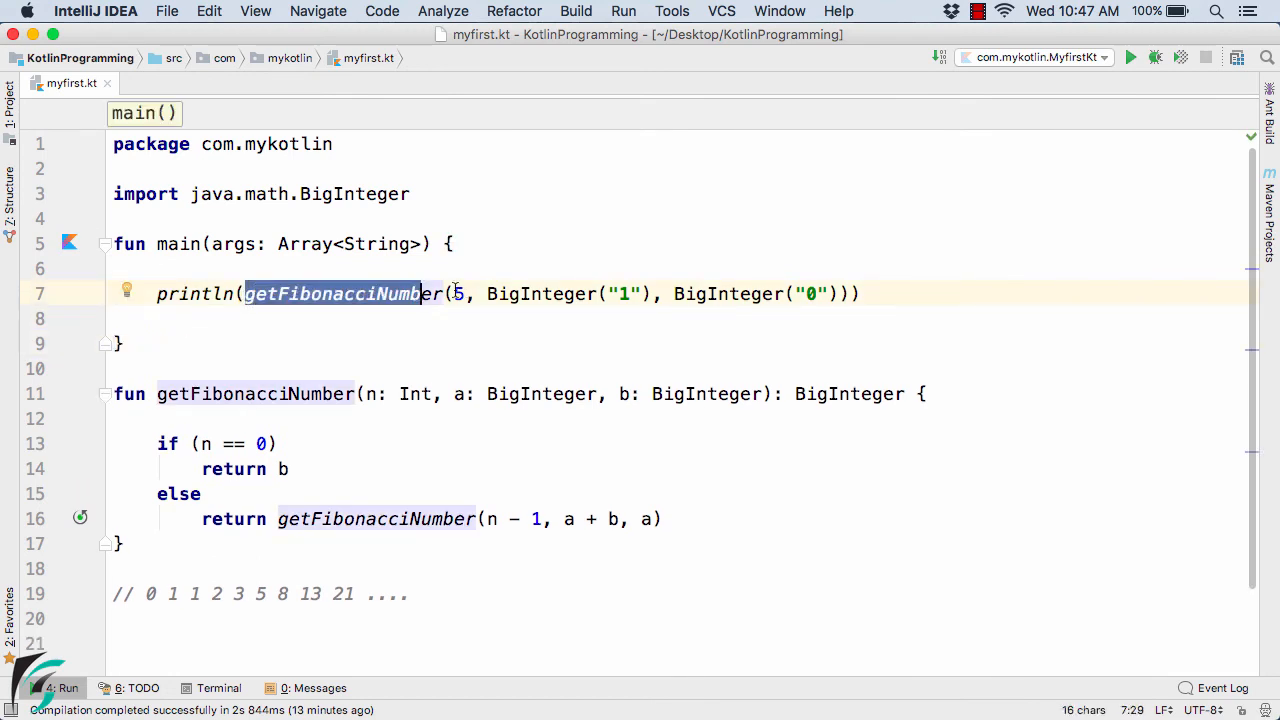
click(518, 293)
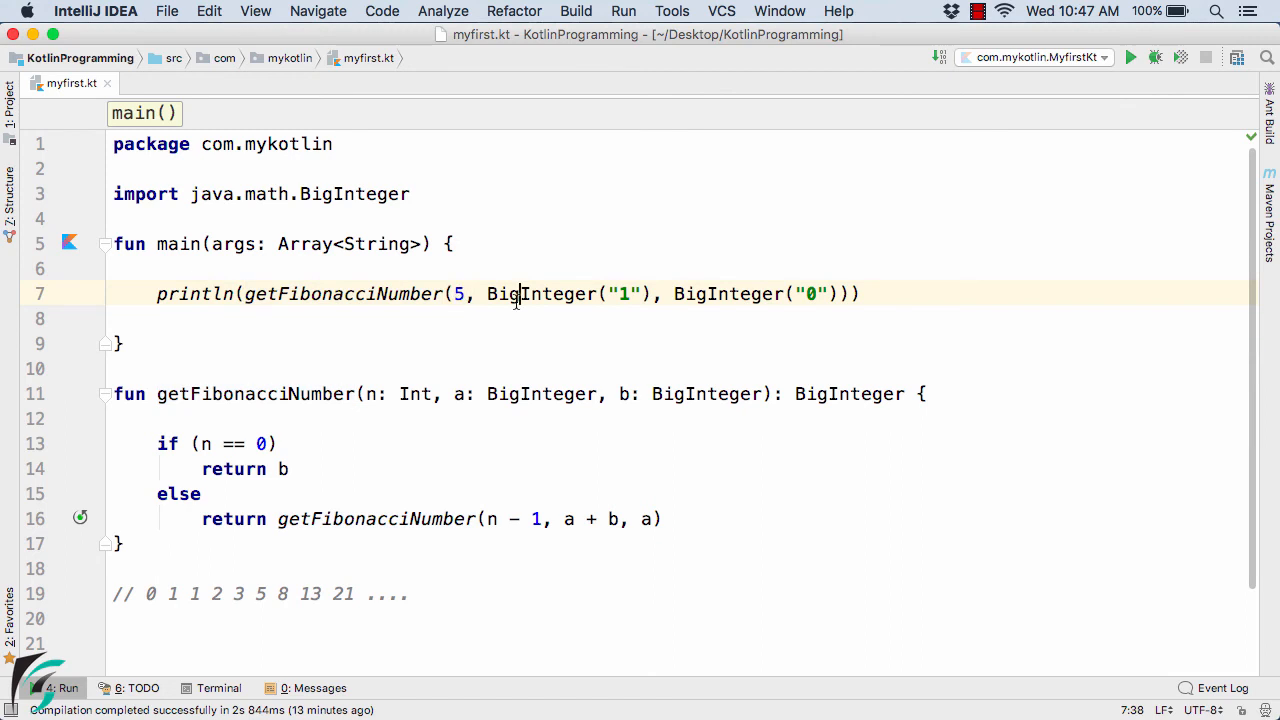
drag(487, 293, 843, 293)
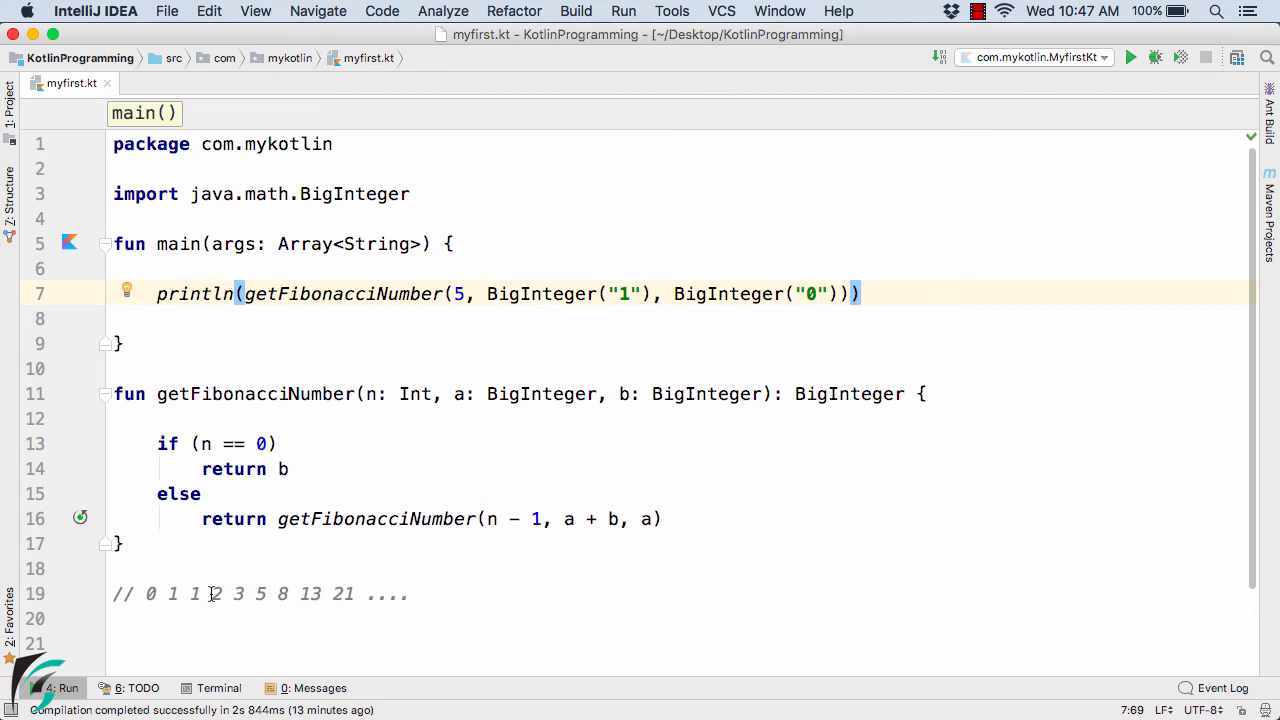
Change the argument to 7, rerun, and confirm the output 13 matches the comment.
drag(212, 593, 333, 593)
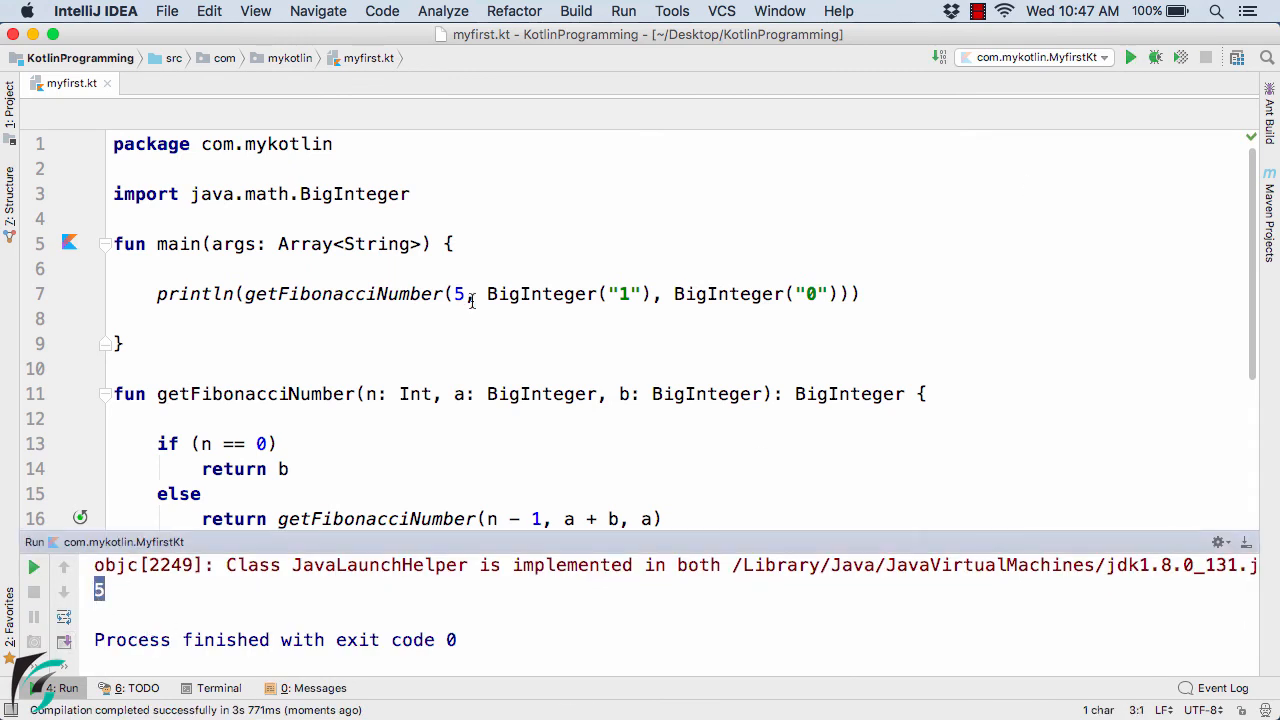
text(7)
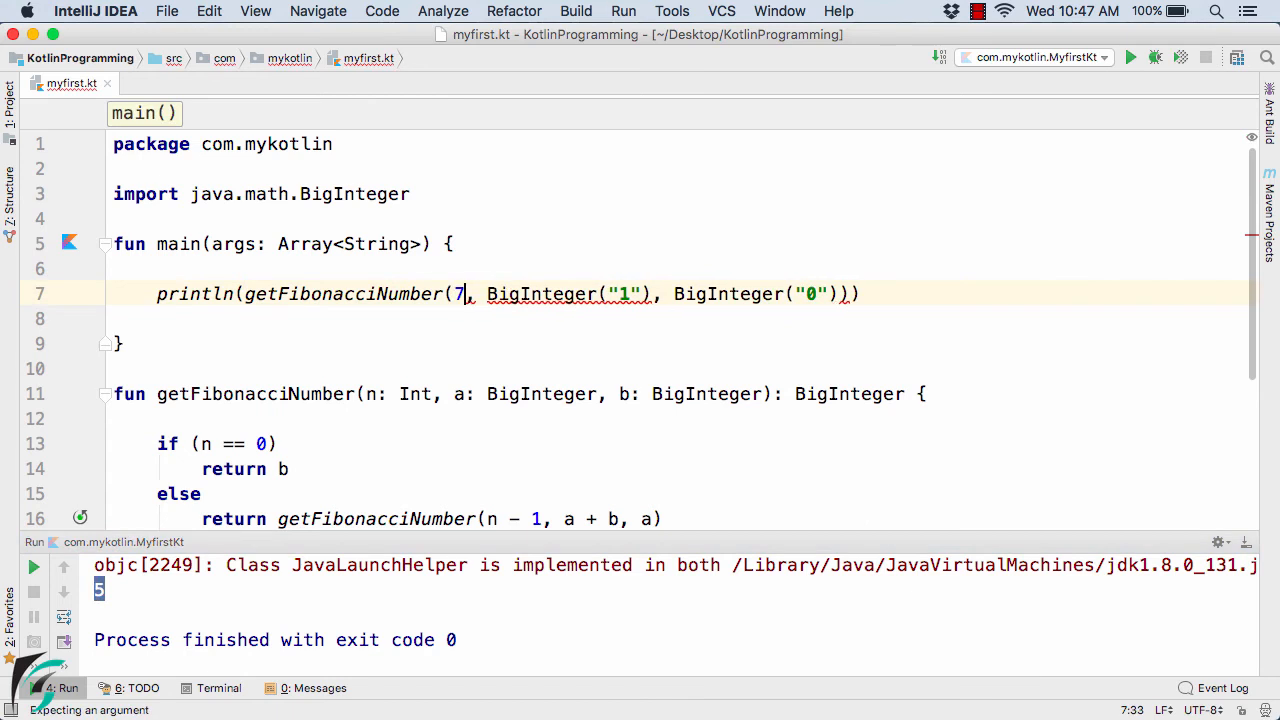
click(1131, 57)
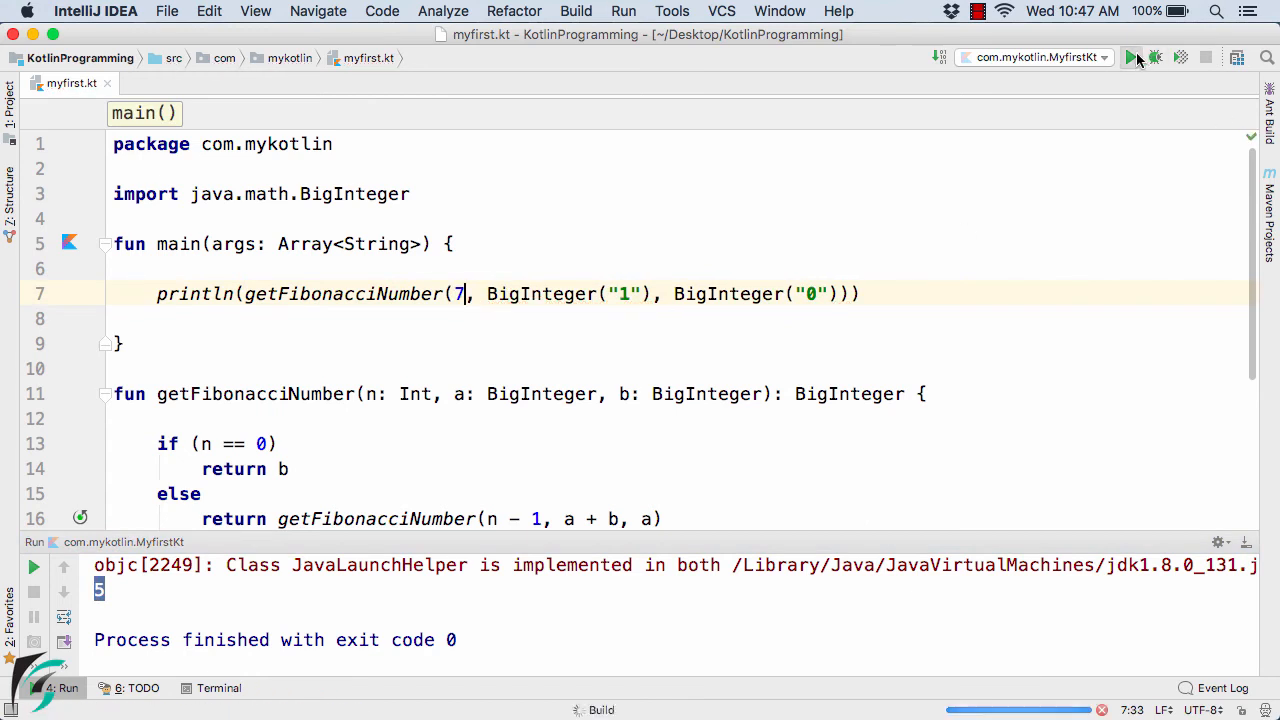
click(1131, 57)
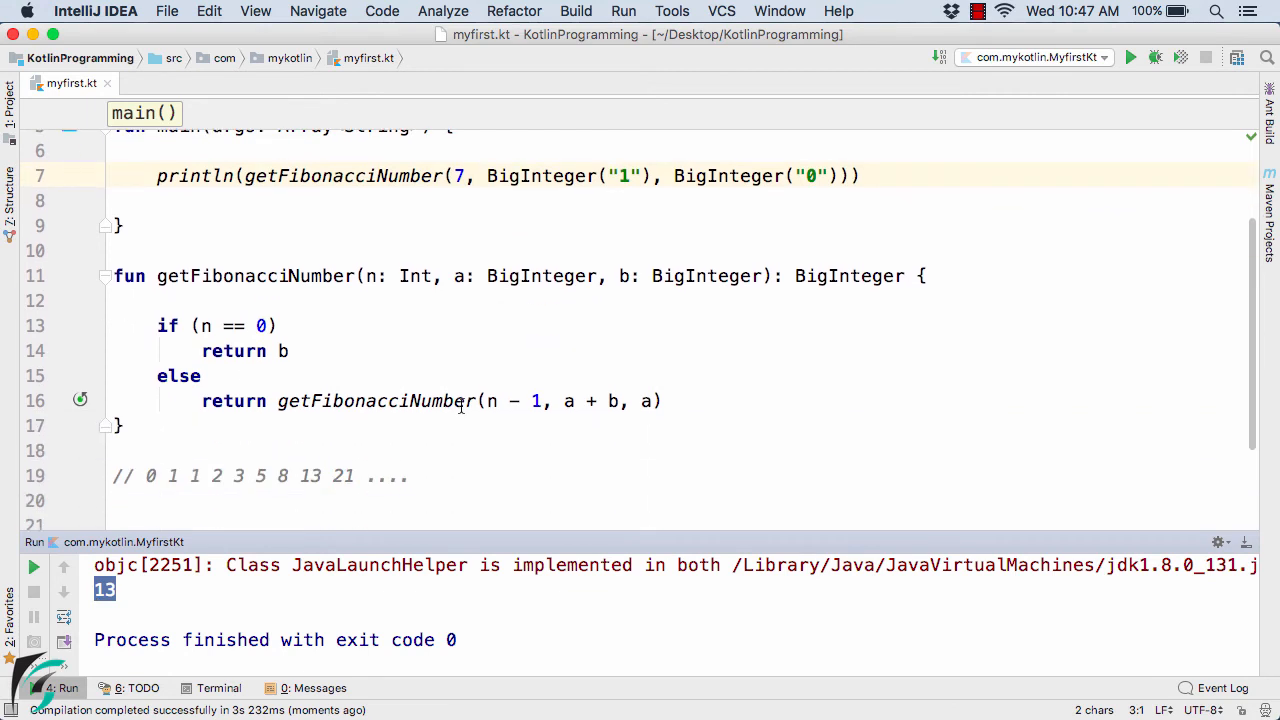
double_click(311, 475)
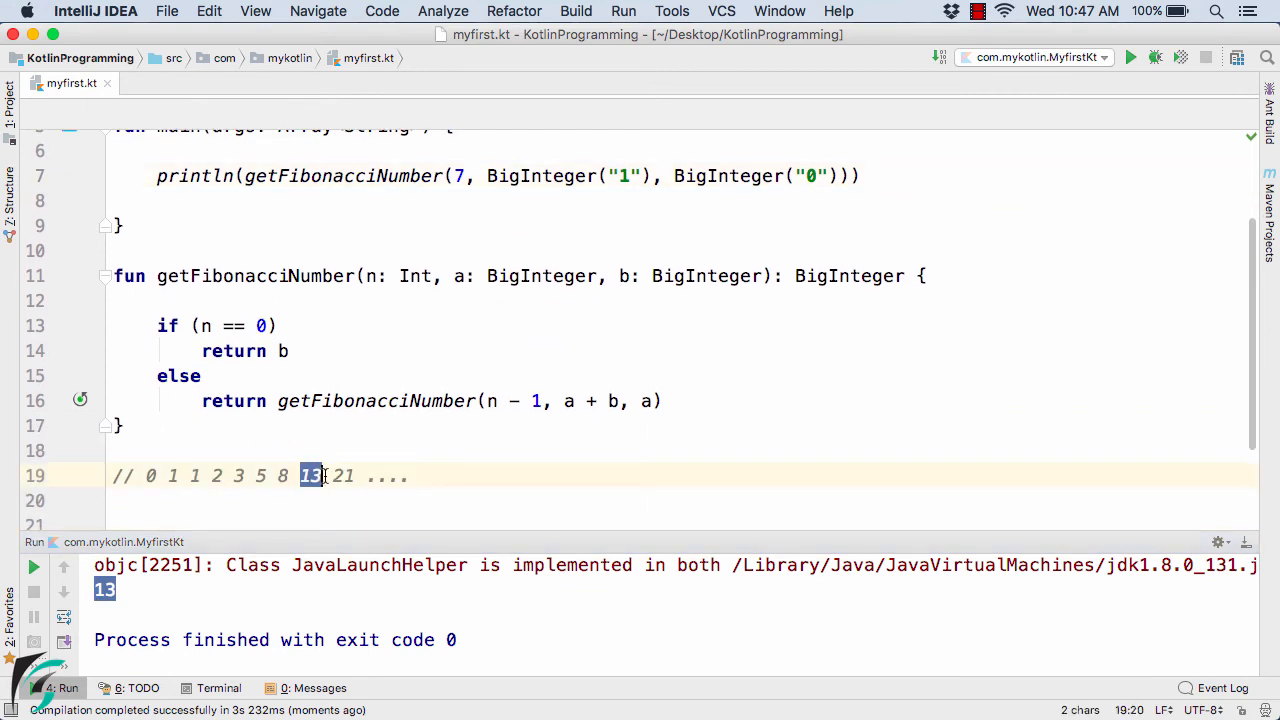
click(320, 475)
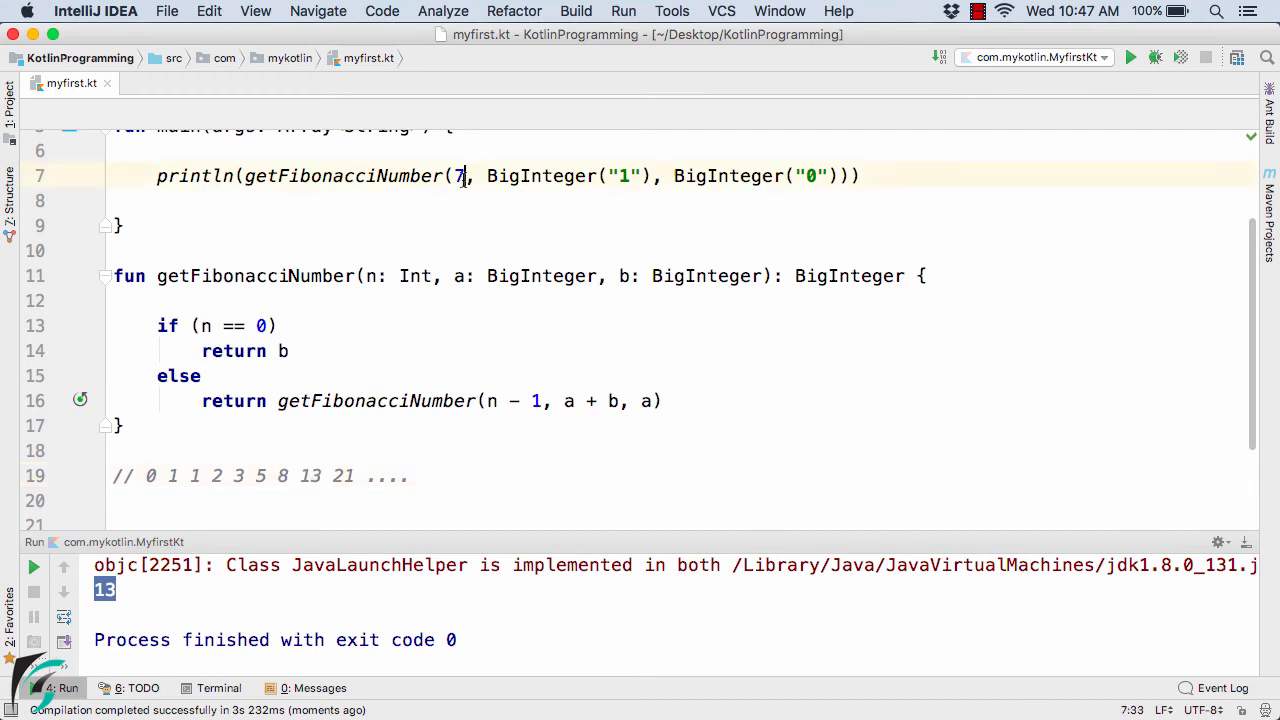
Replace argument 7 with 8 and highlight the recursive call expression.
key(Backspace)
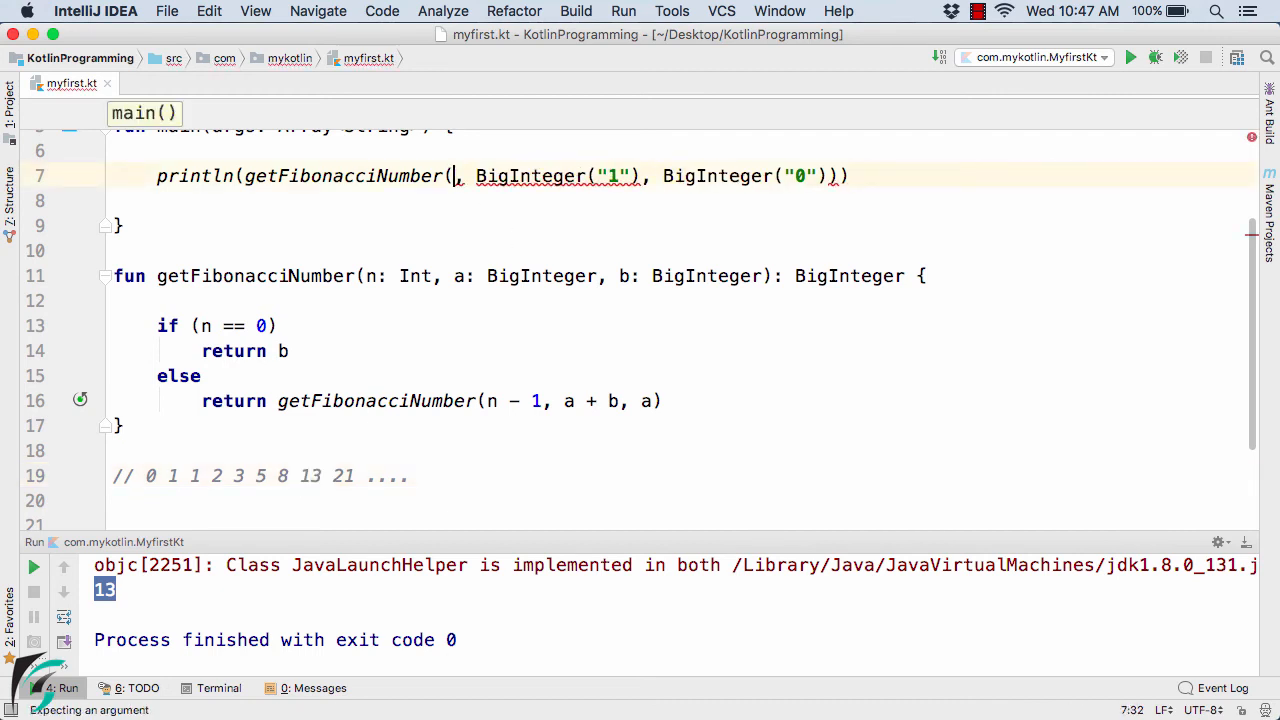
text(8)
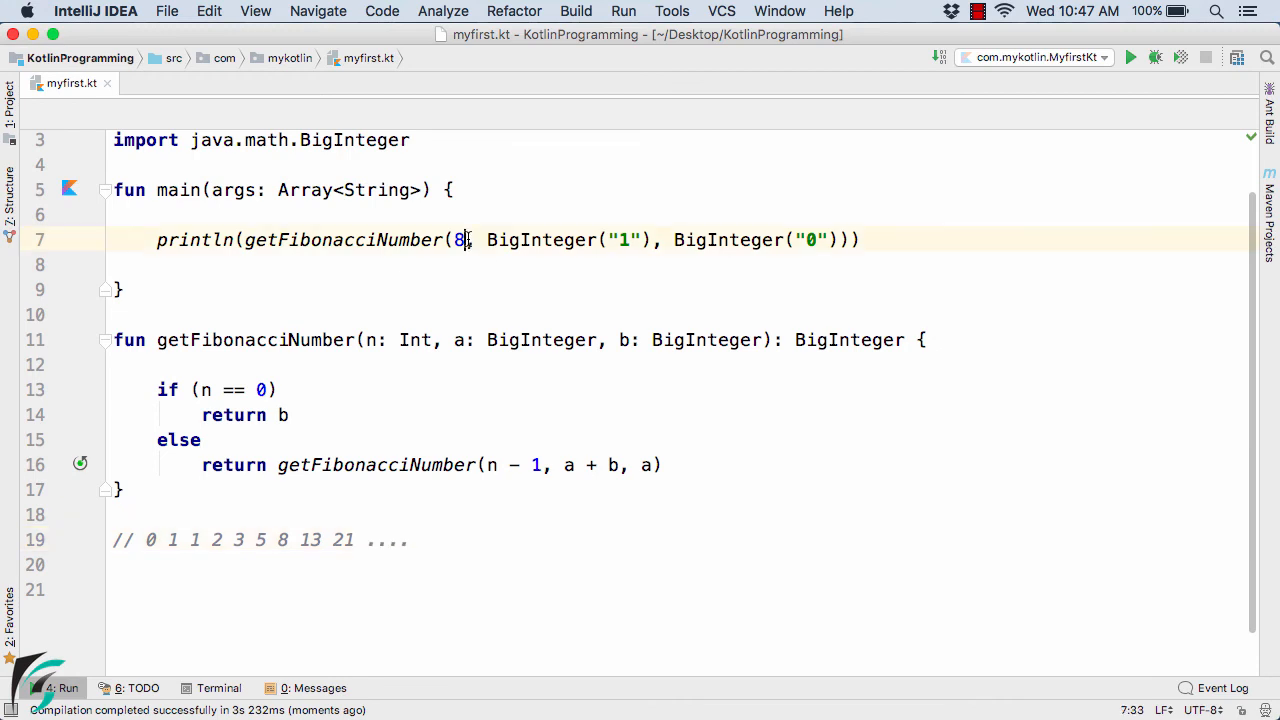
double_click(458, 239)
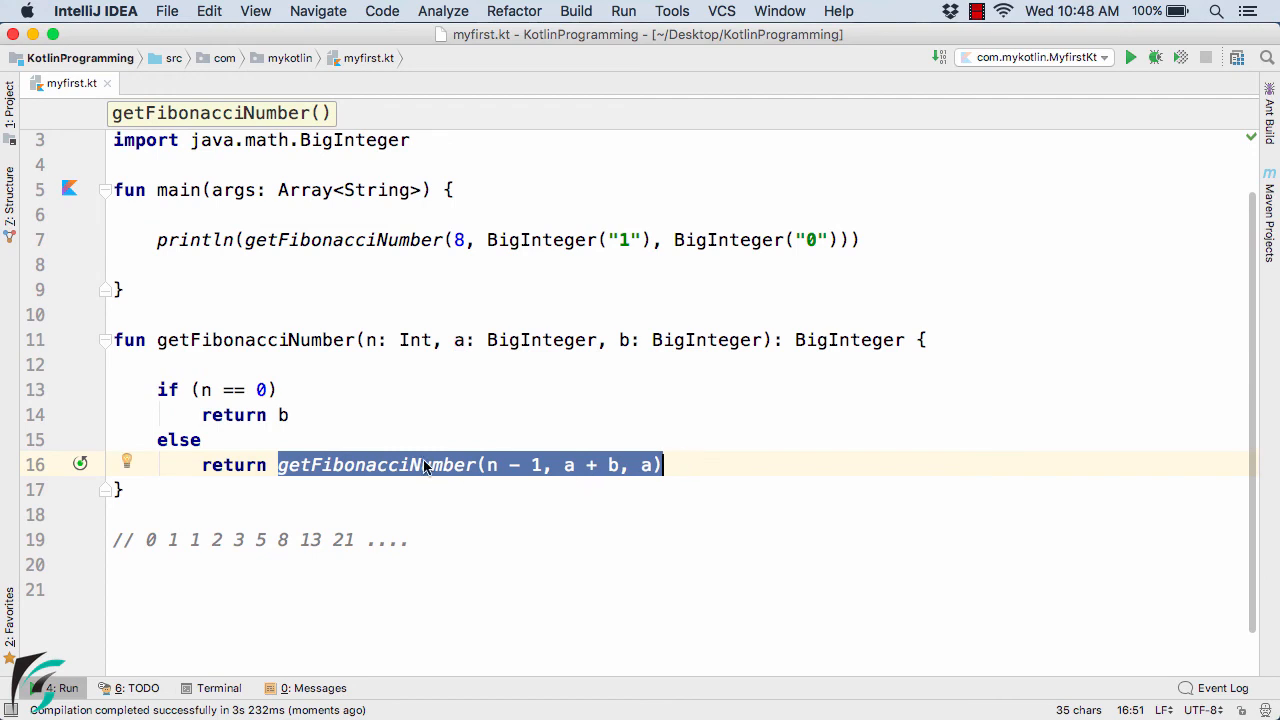
mouse_move(280, 369)
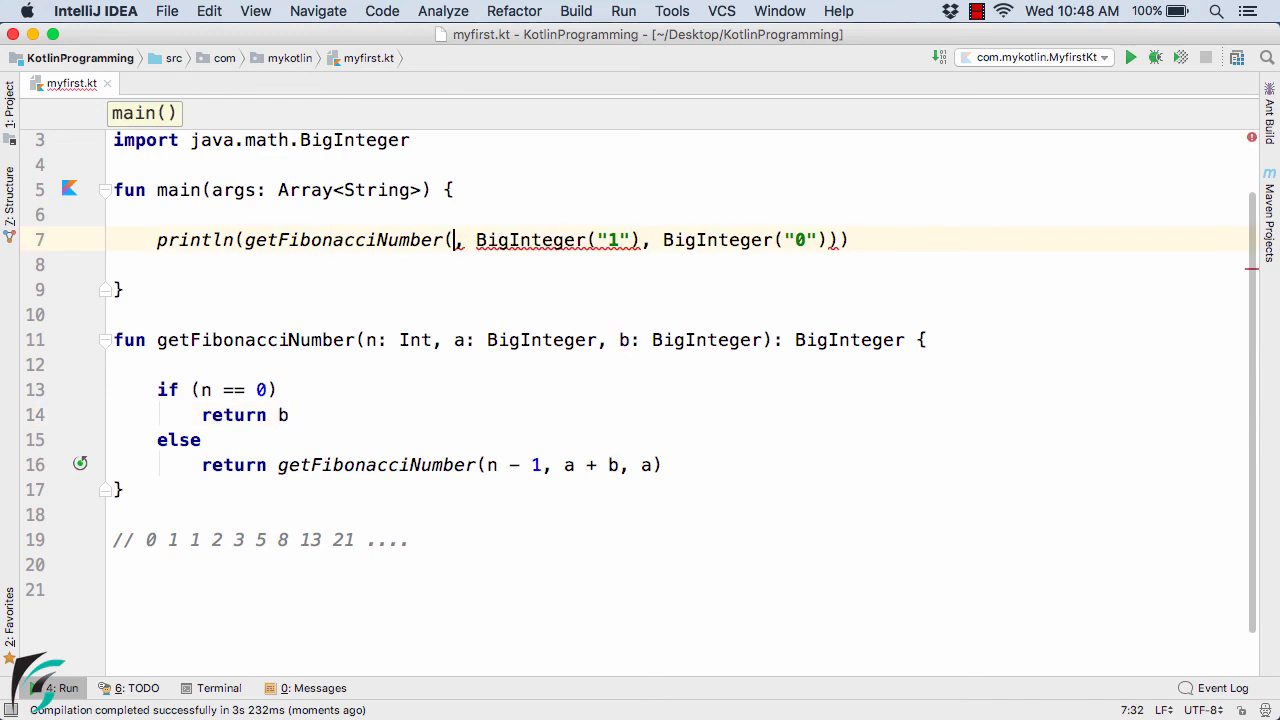
text(100)
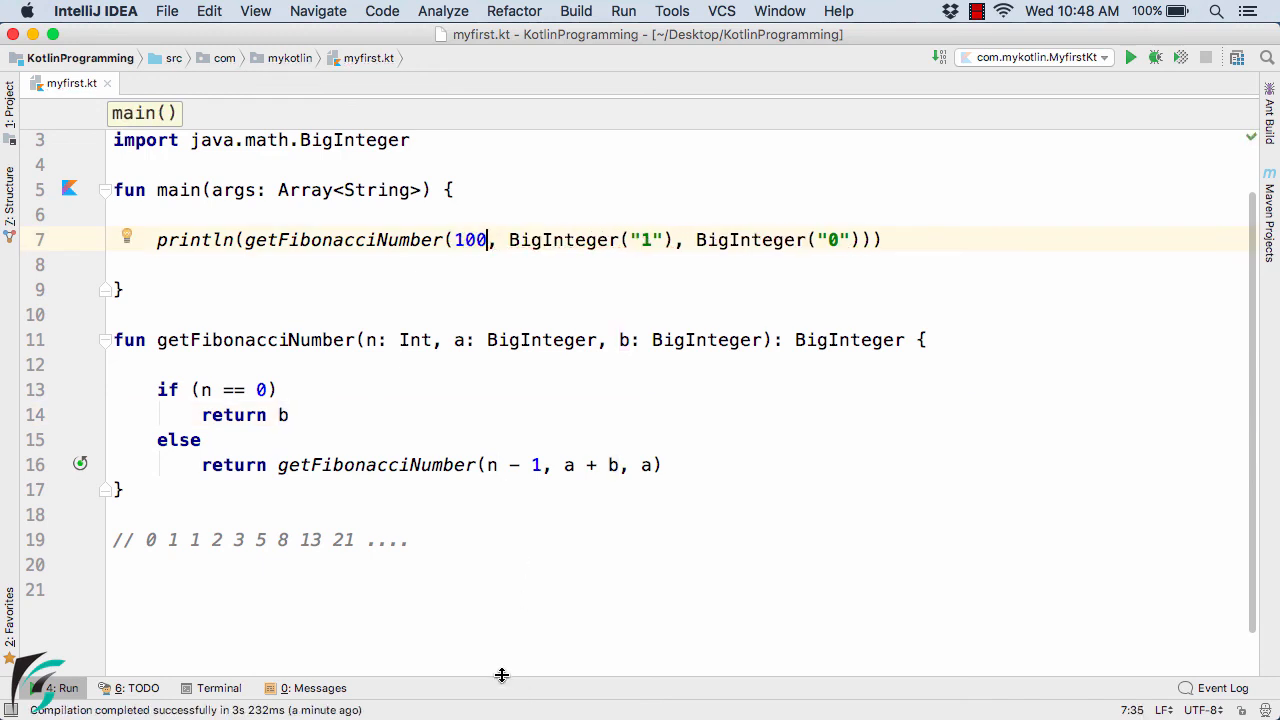
click(1130, 57)
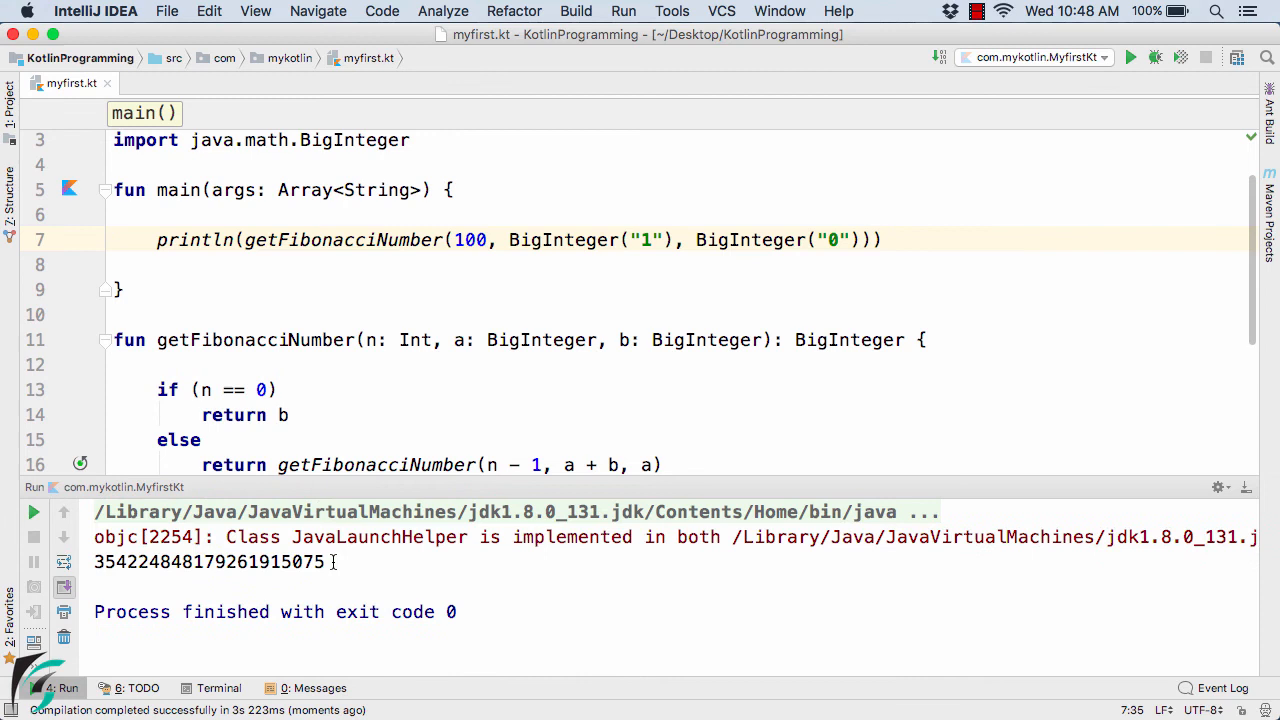
drag(94, 561, 324, 561)
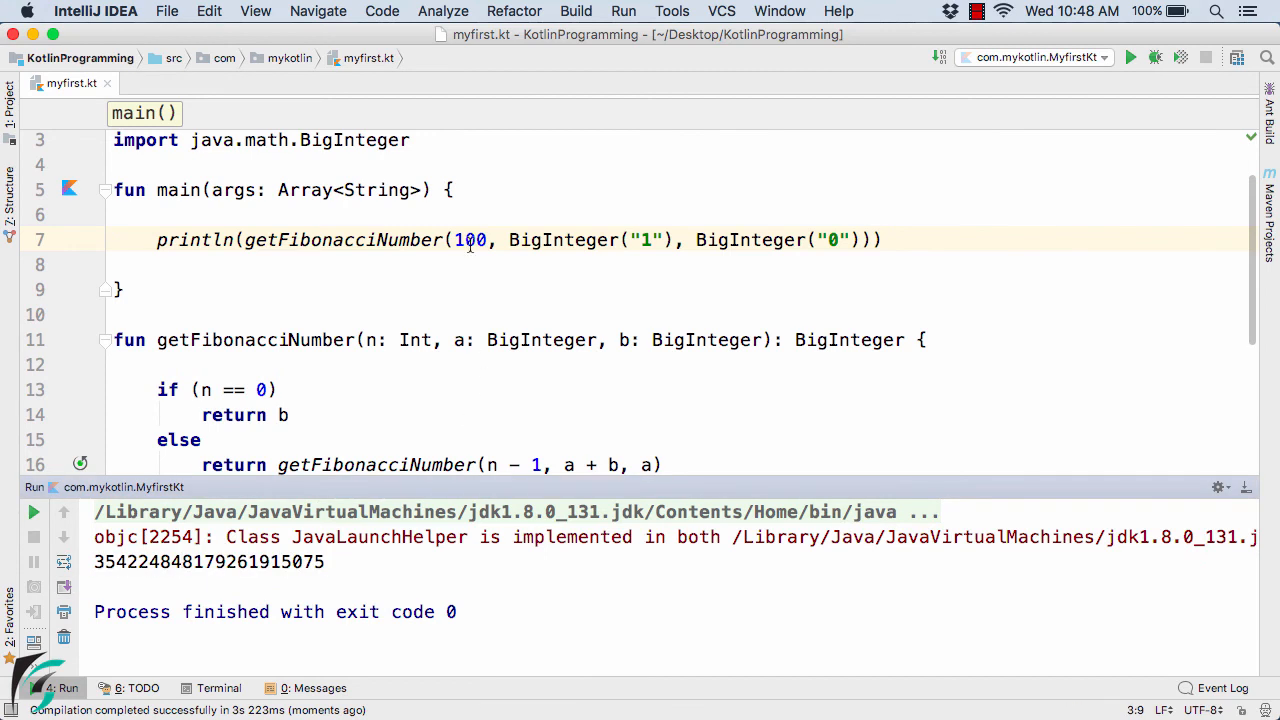
double_click(469, 239)
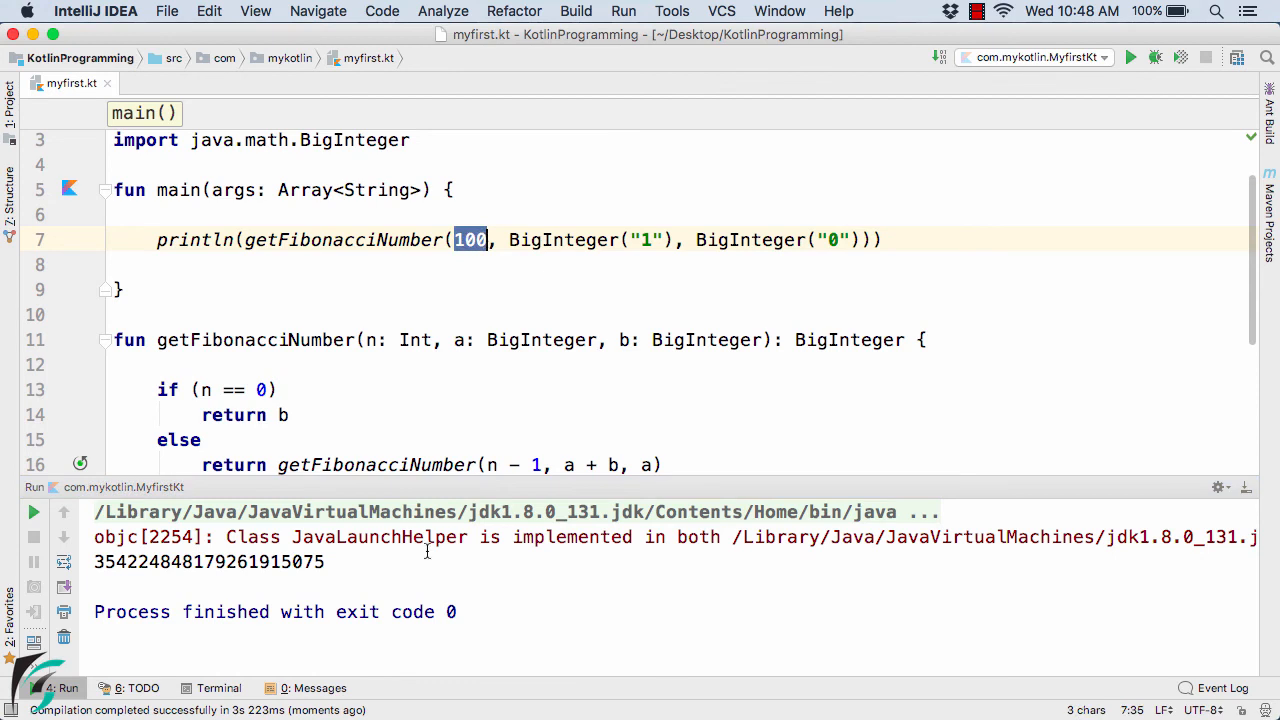
double_click(297, 561)
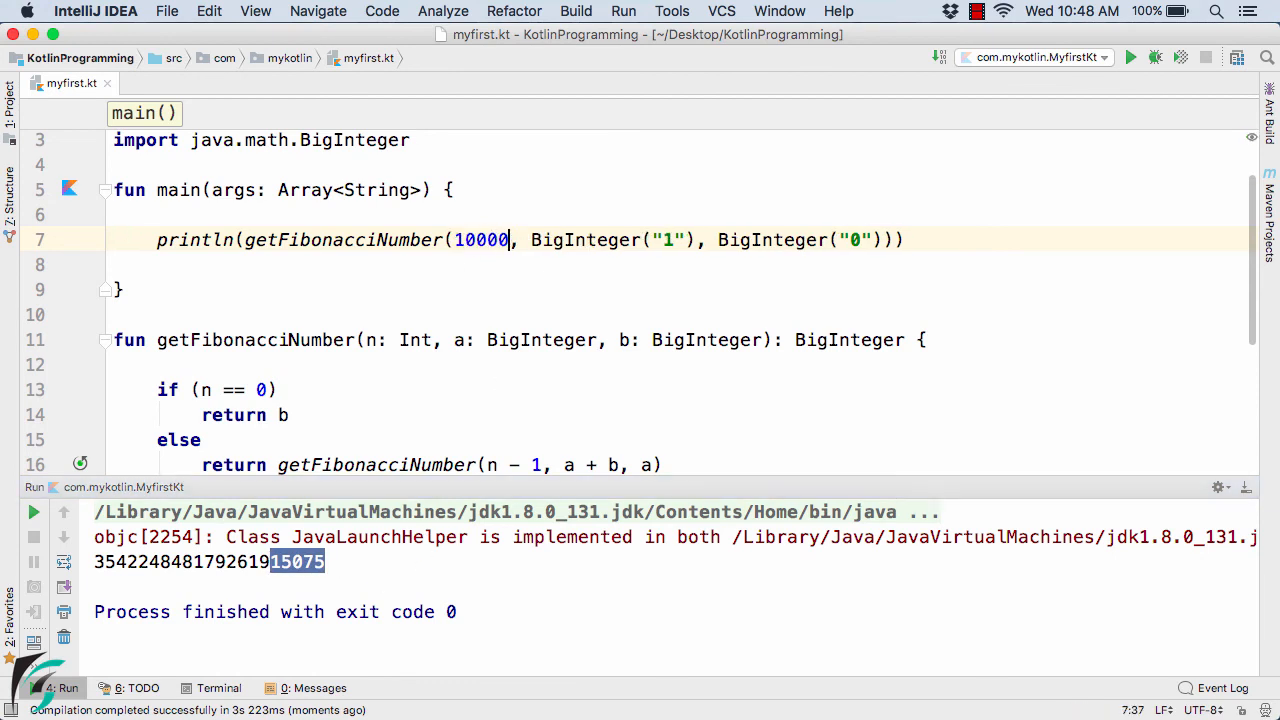
Run with argument 10000 and inspect the StackOverflowError in the output.
click(1131, 57)
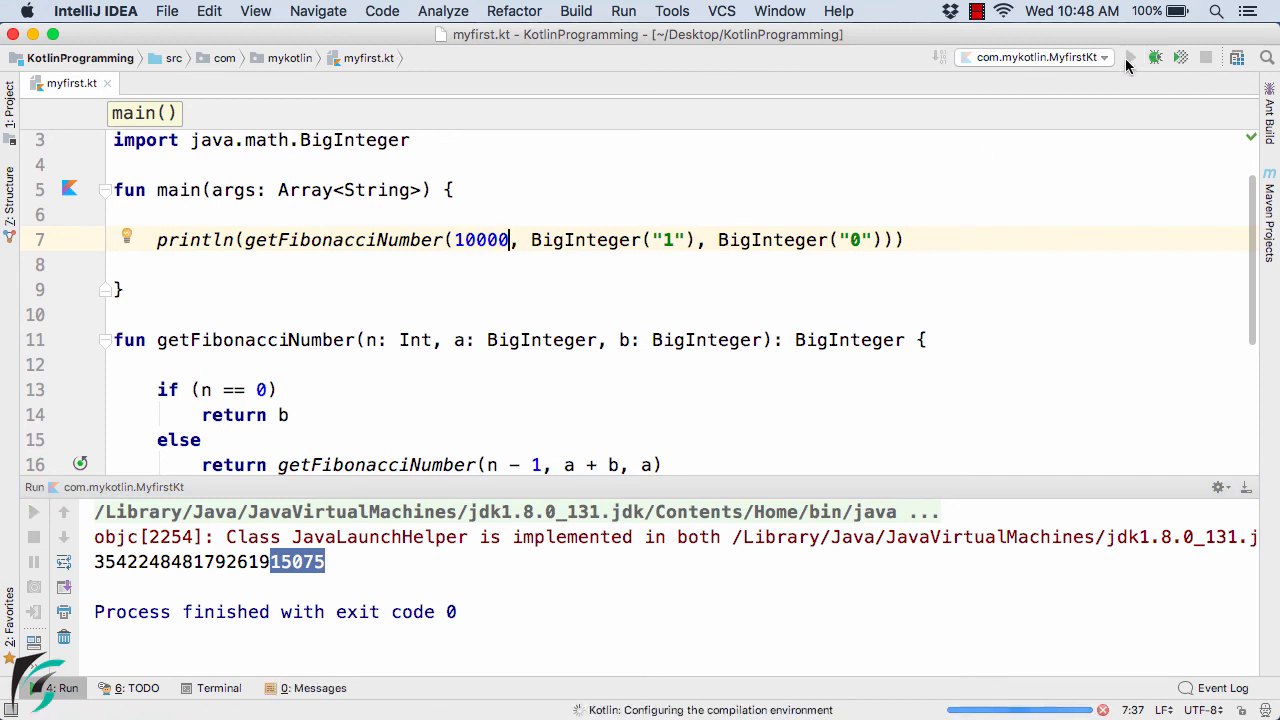
click(1131, 57)
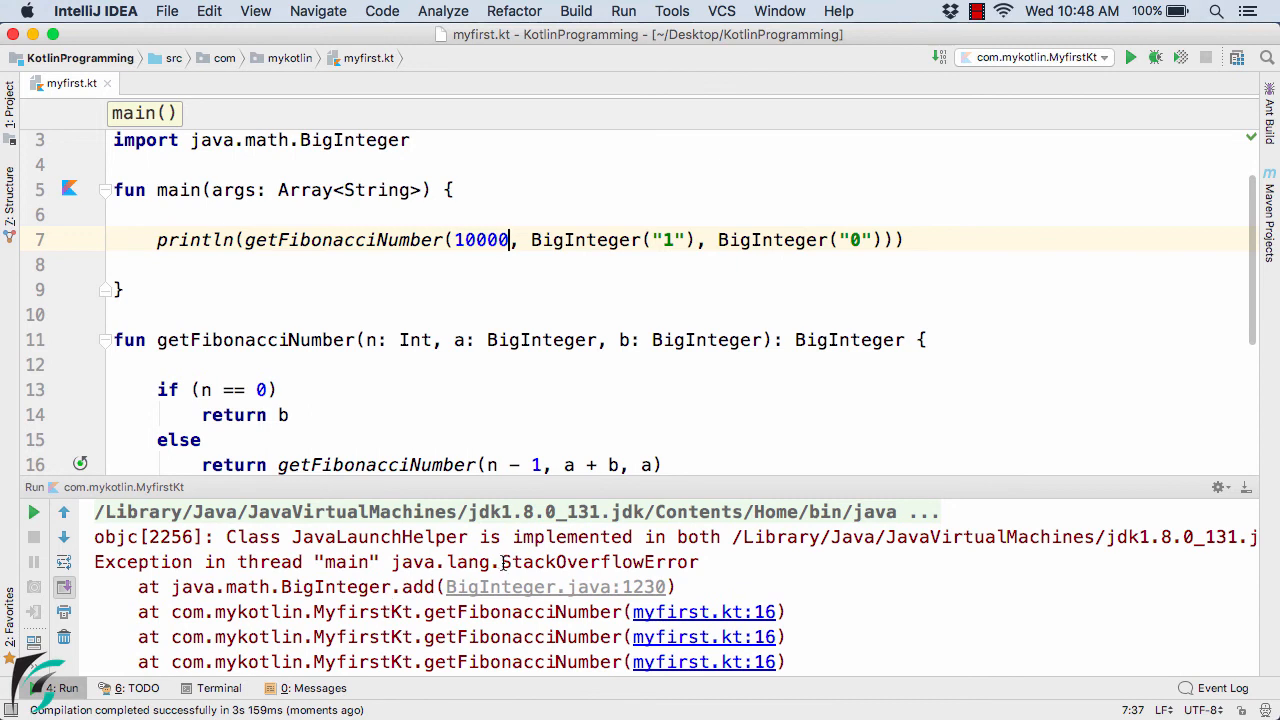
double_click(599, 561)
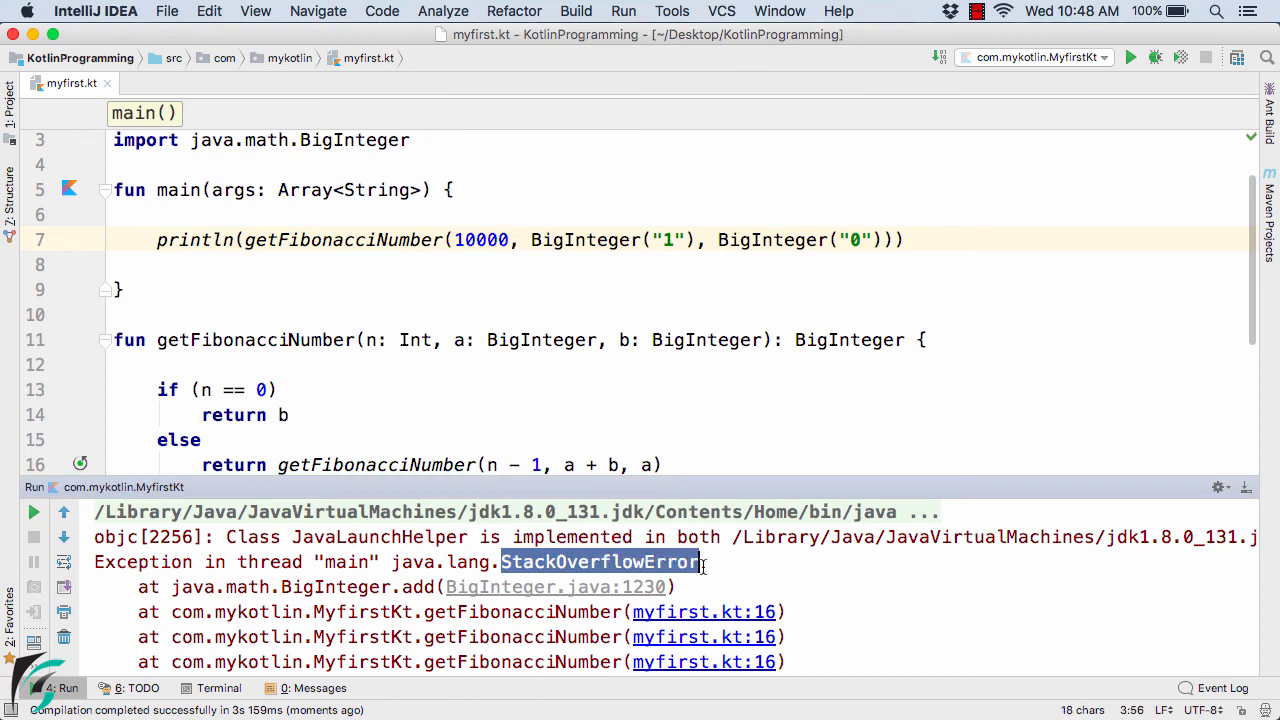
click(695, 562)
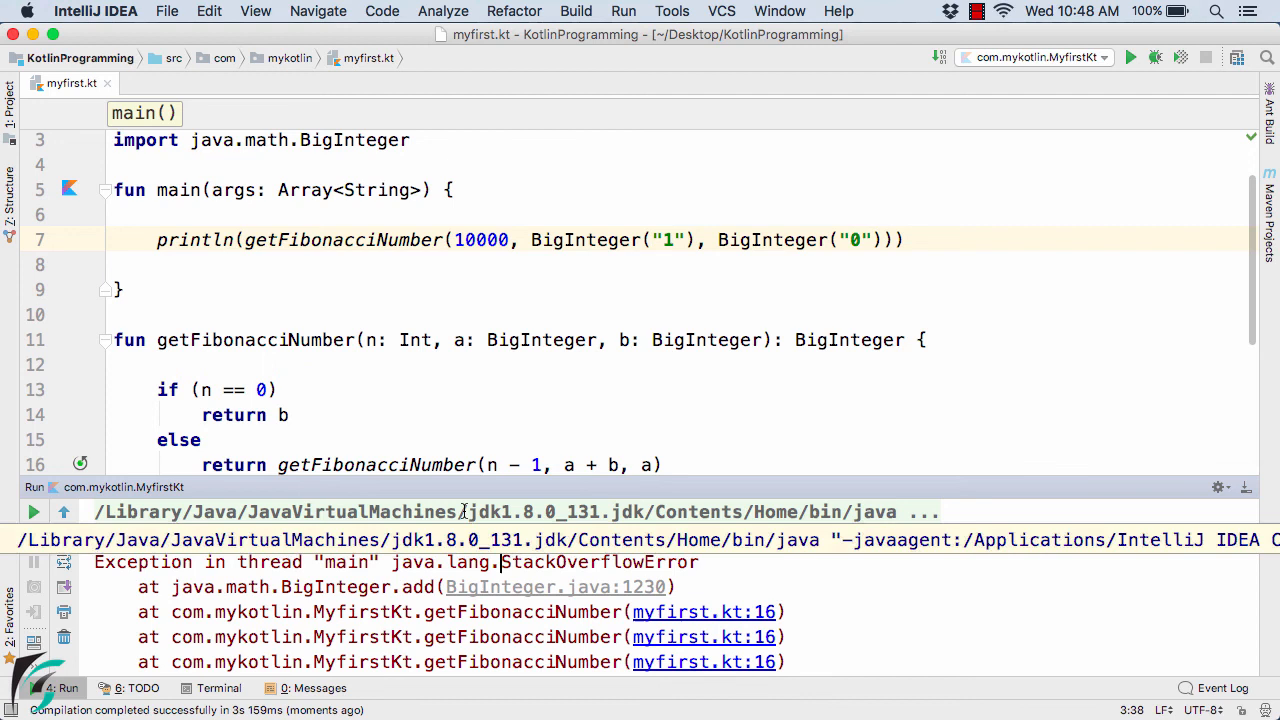
double_click(598, 561)
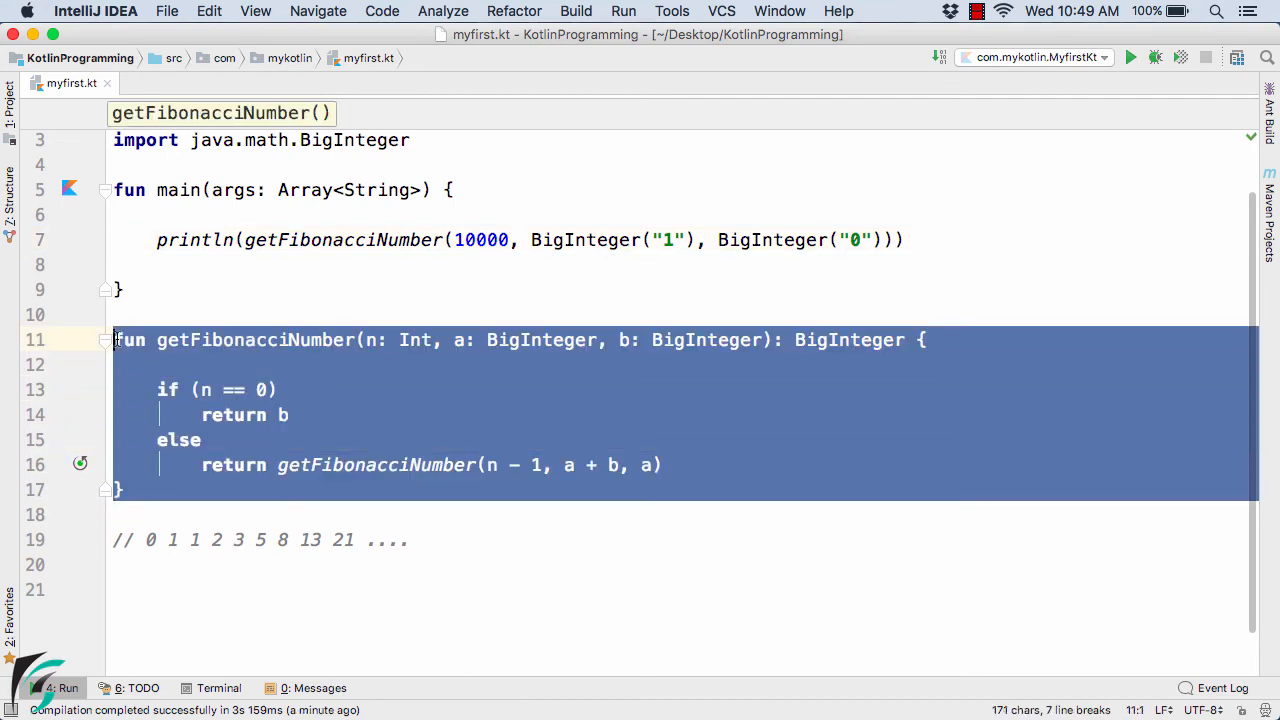
Mark getFibonacciNumber as tailrec and run the program again.
click(210, 440)
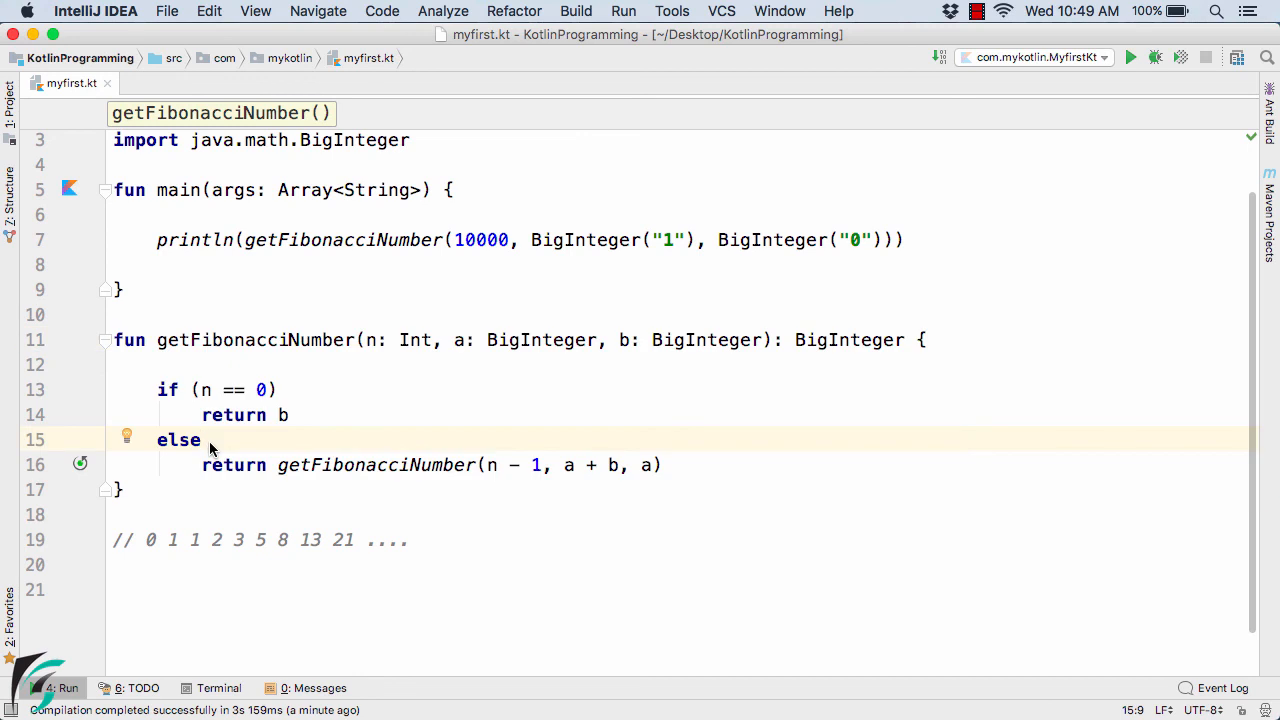
click(130, 339)
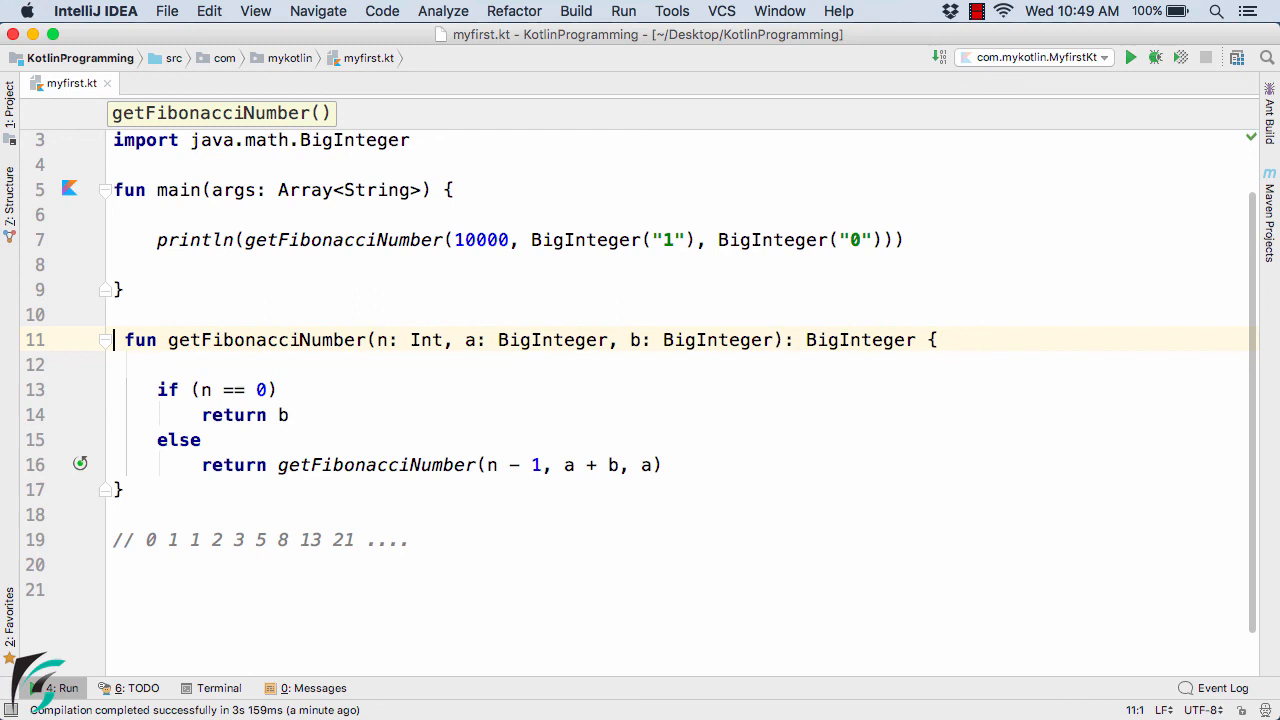
text(tailrec)
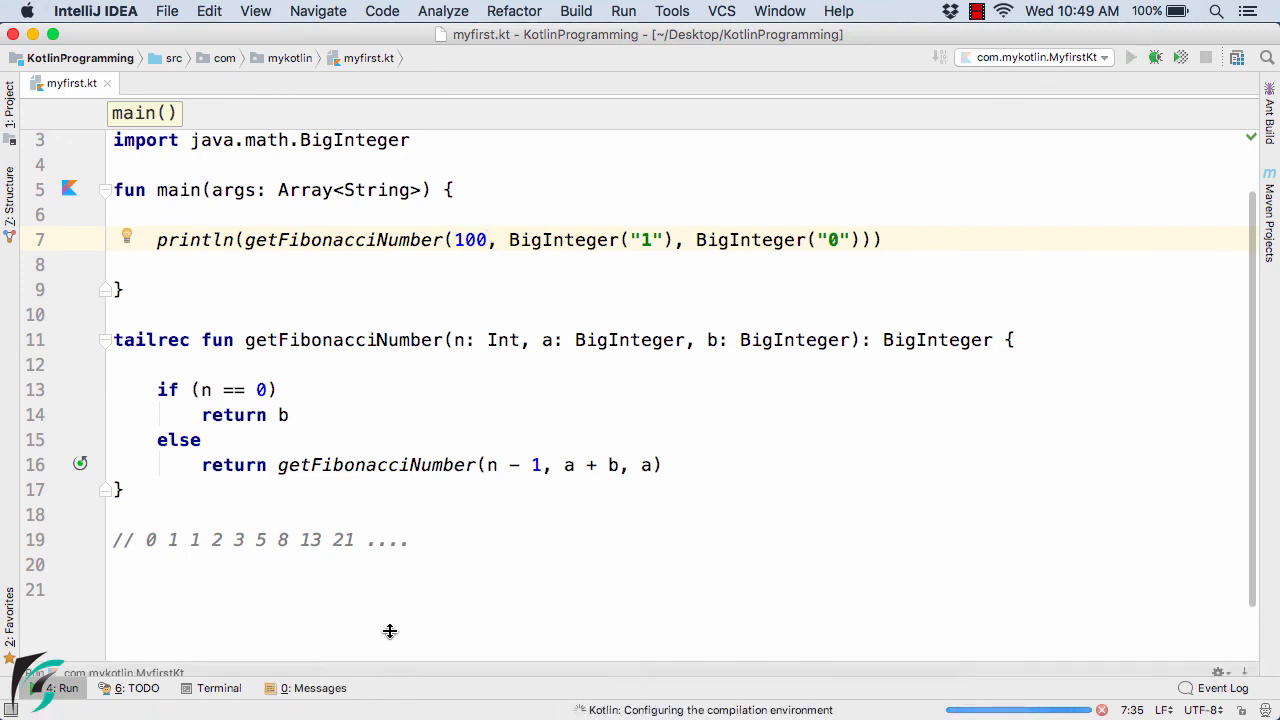
click(1131, 57)
text(00)
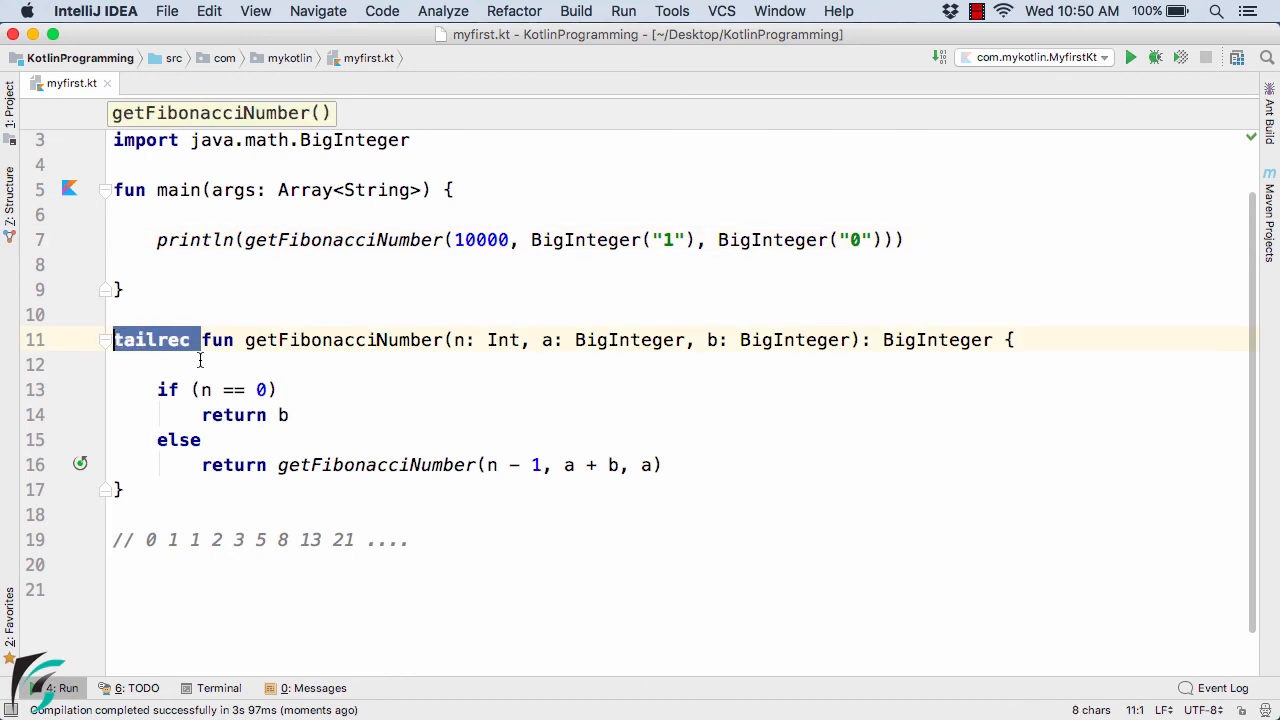
double_click(337, 464)
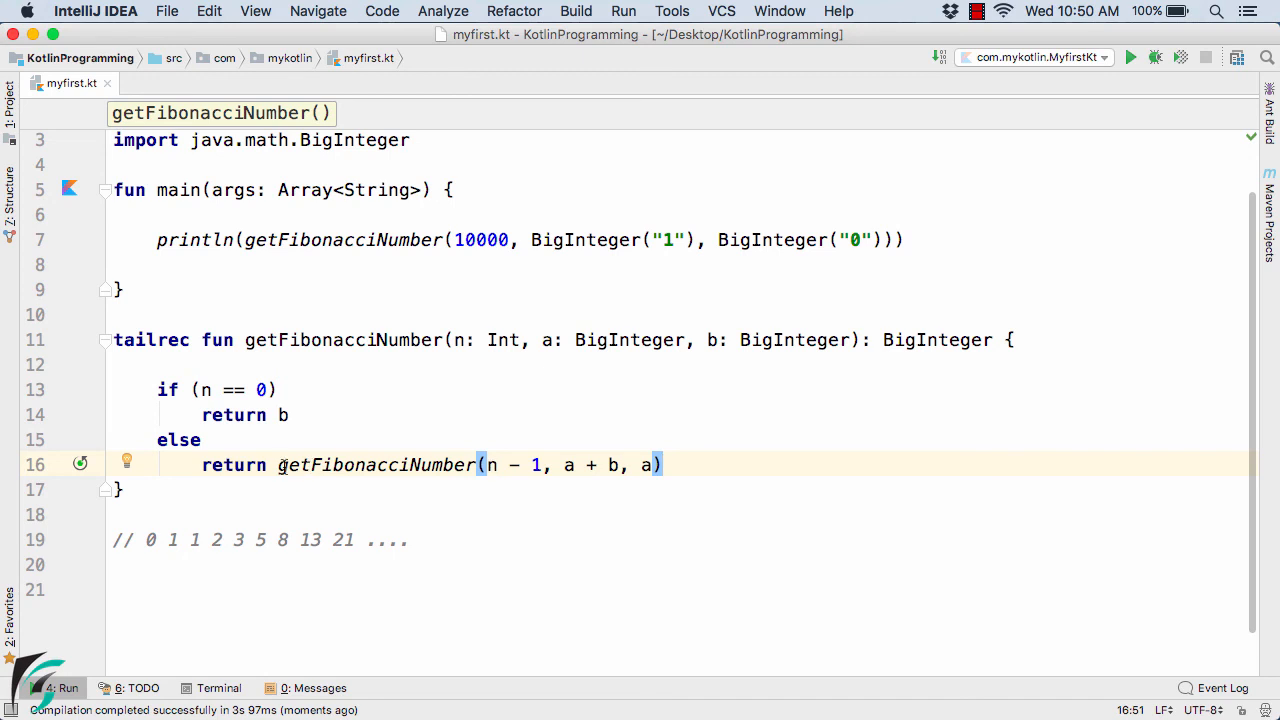
double_click(333, 464)
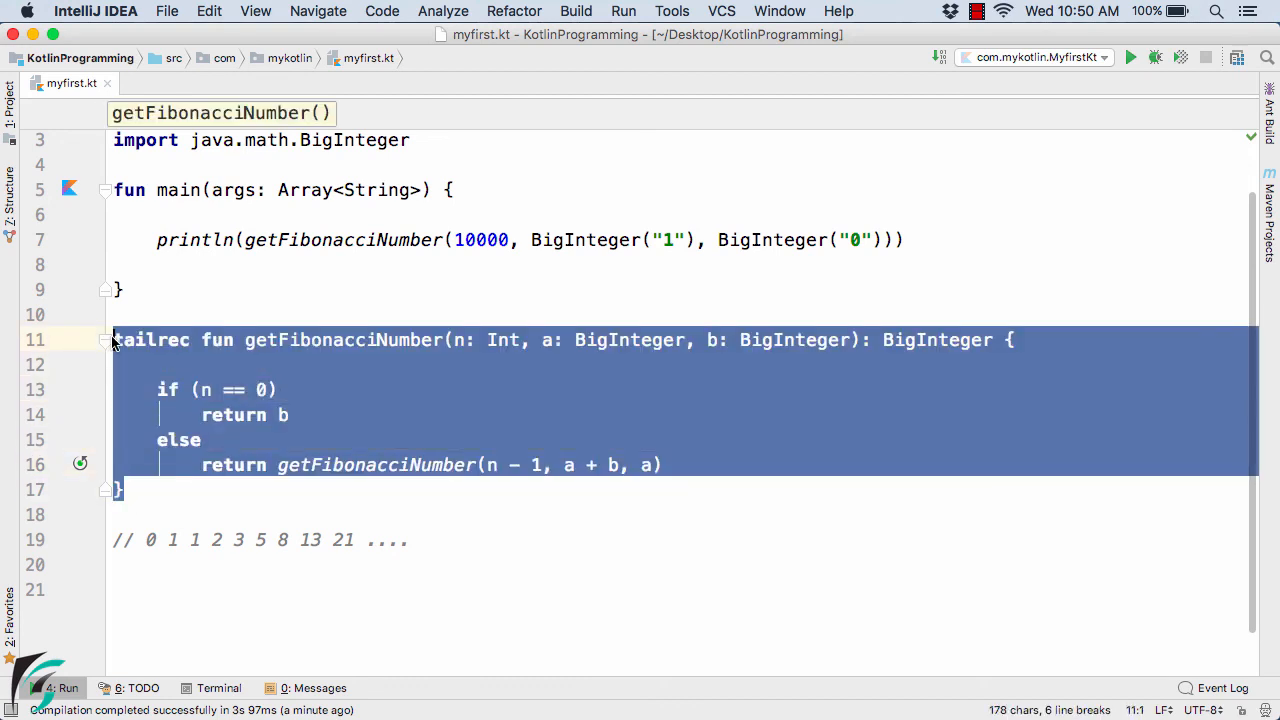
click(190, 364)
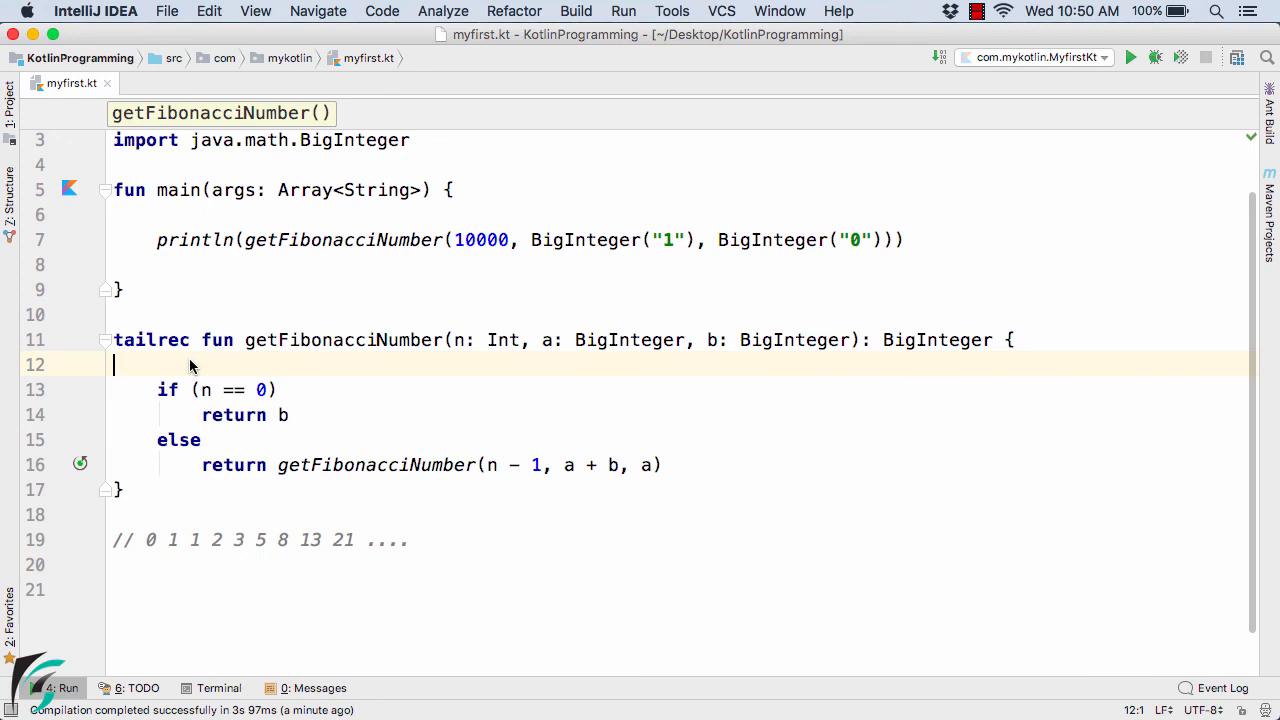
click(204, 339)
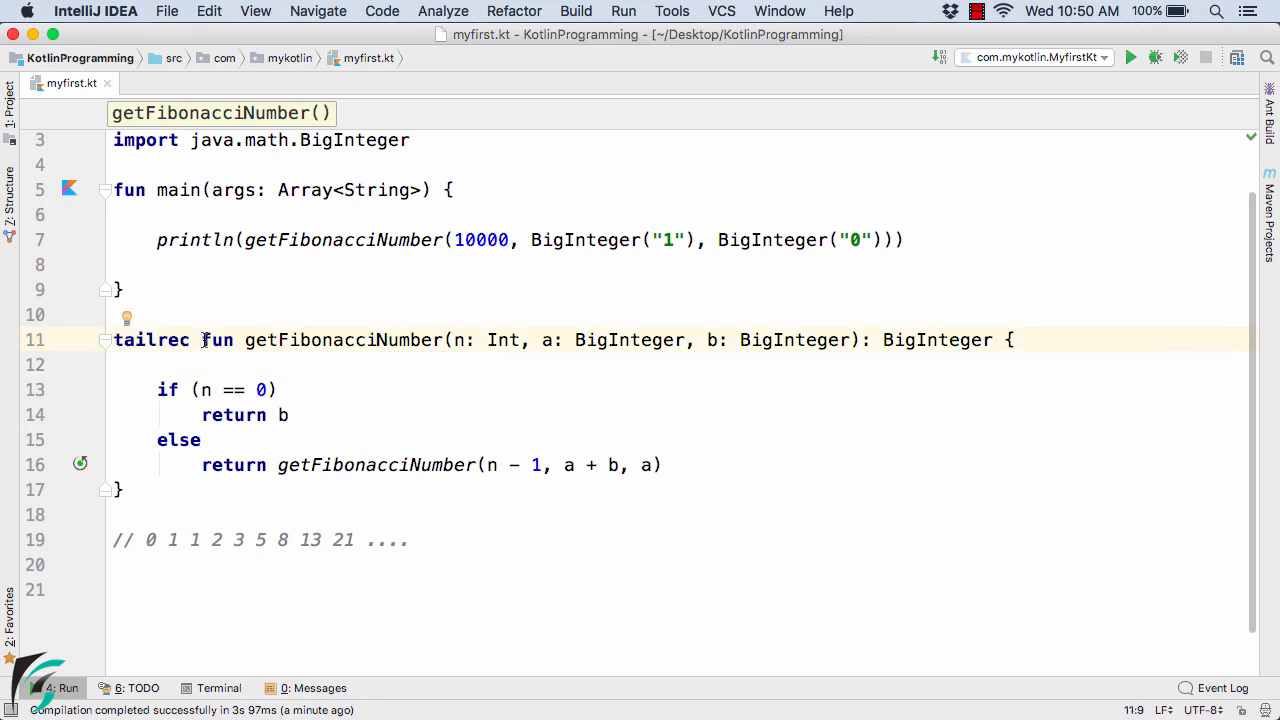
double_click(152, 340)
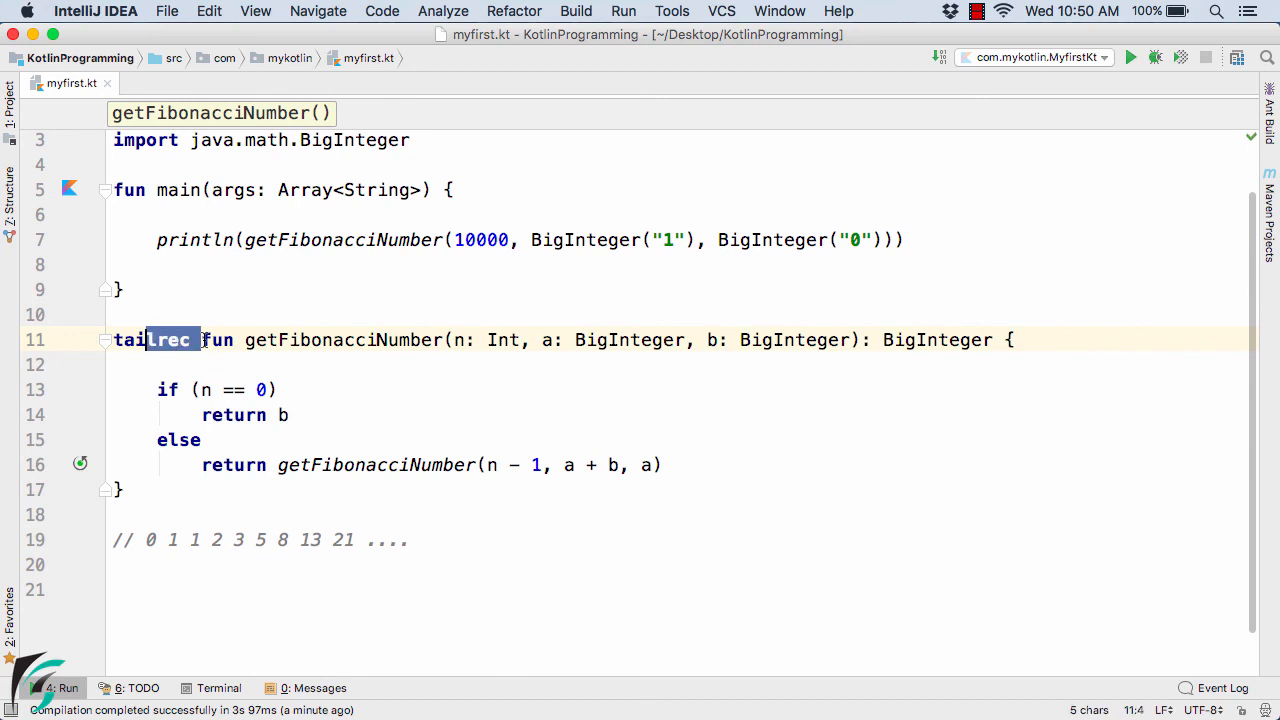